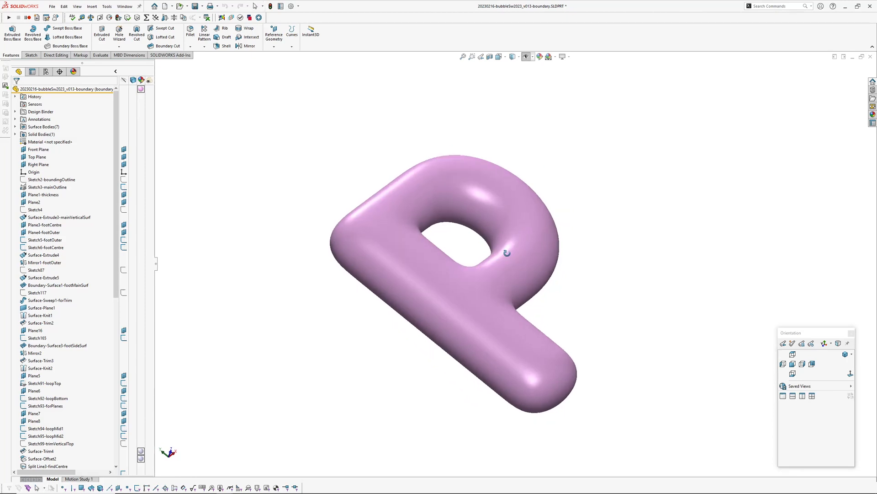
- Orbit the bubble letter P to view it from other sides
left_click_drag(504, 251, 523, 255)
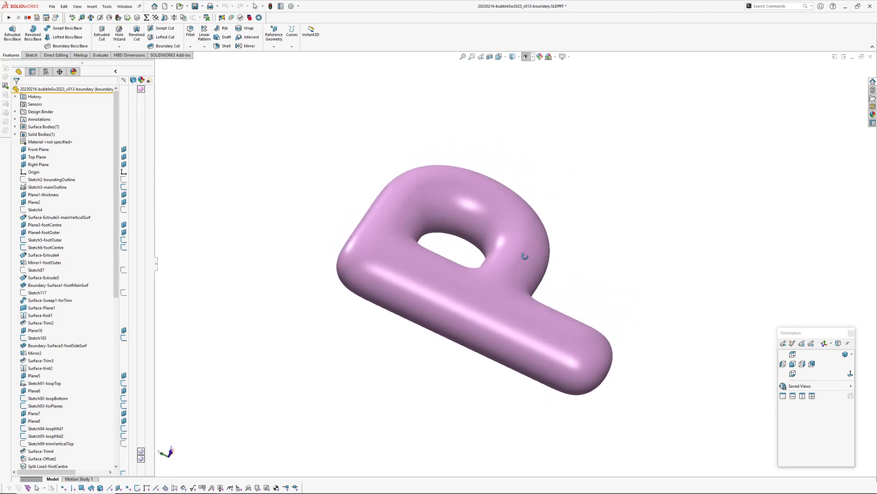
left_click_drag(523, 256, 590, 307)
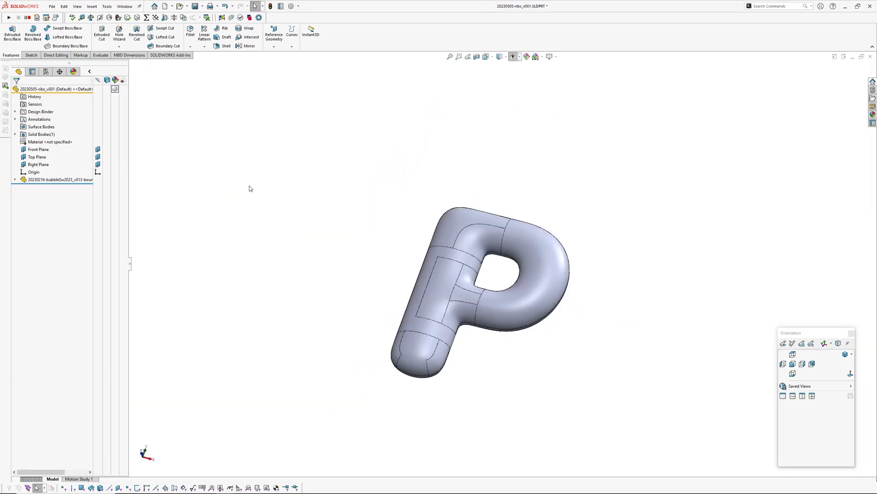
- Create an offset surface from the bubble P's outer face
left_click(60, 179)
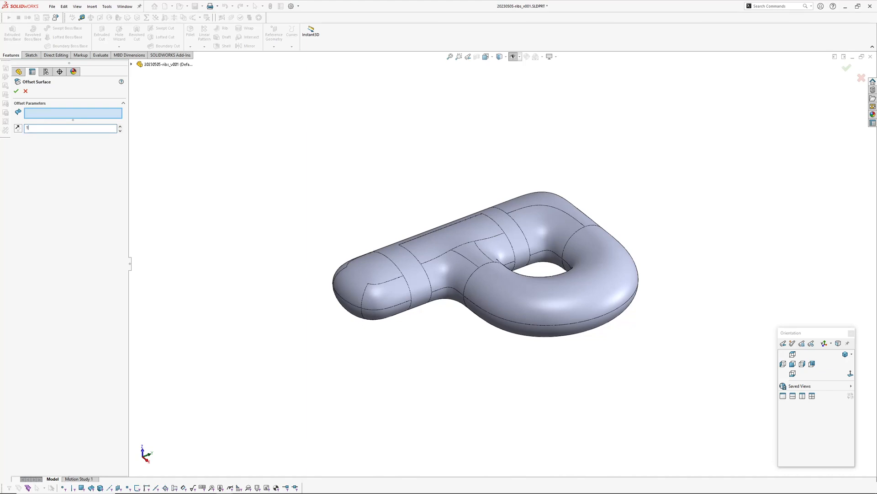
left_click(368, 274)
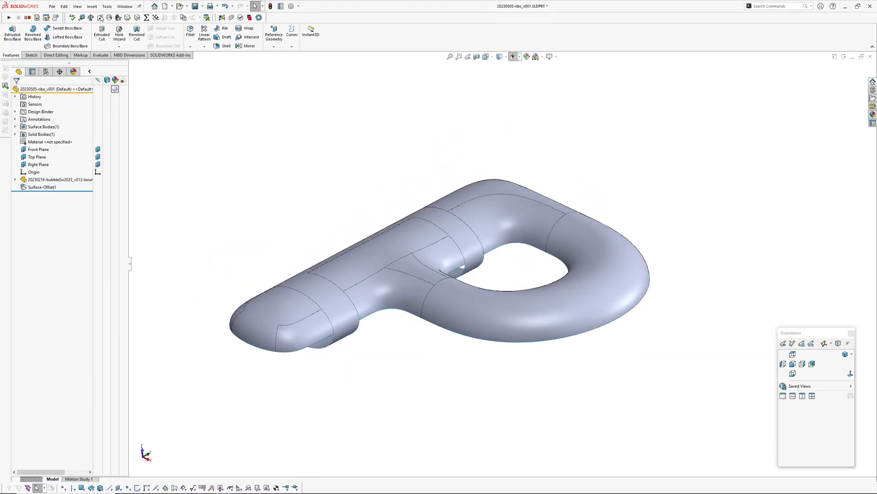
- Split the offset surface with a split line at the Front Plane
left_click(92, 6)
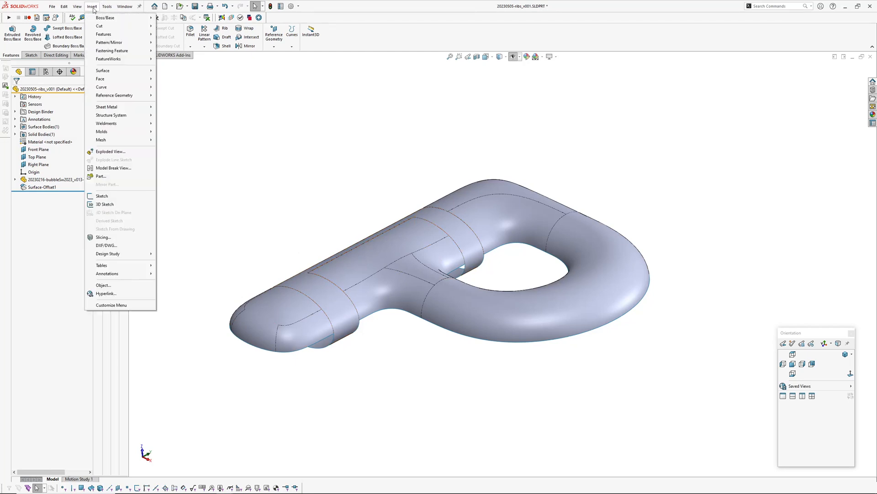
mouse_move(102, 87)
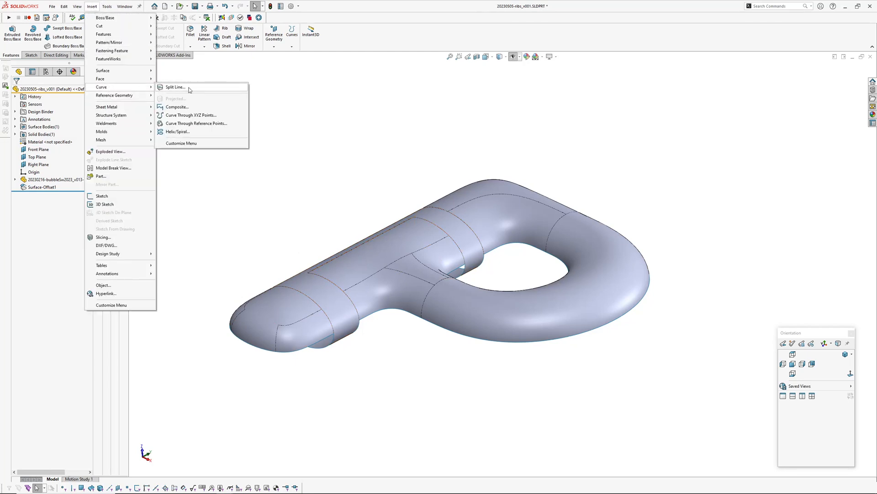
left_click(174, 87)
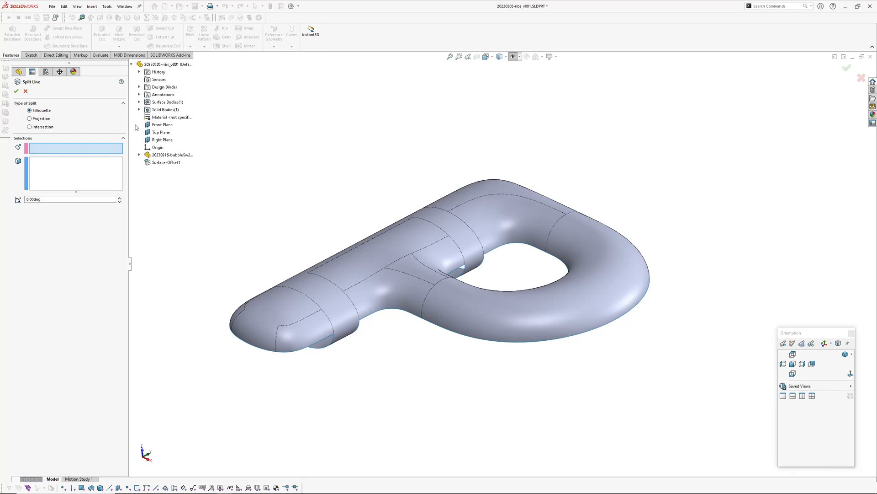
left_click(162, 124)
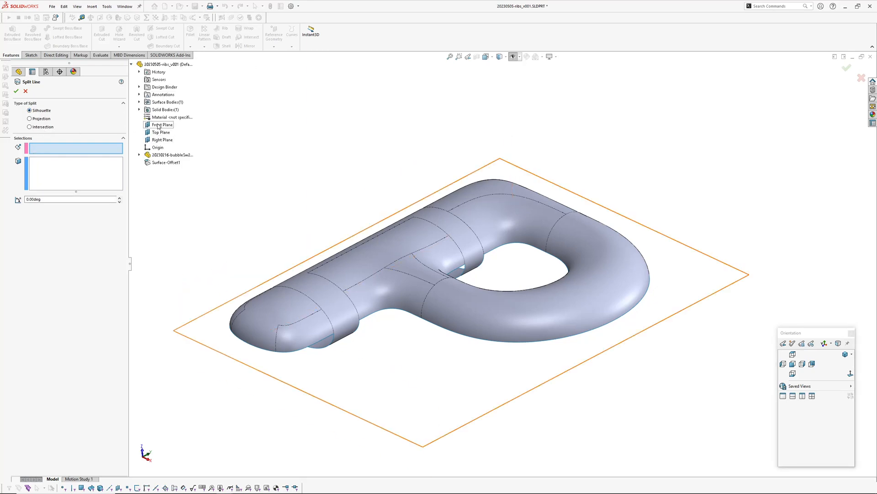
left_click(162, 124)
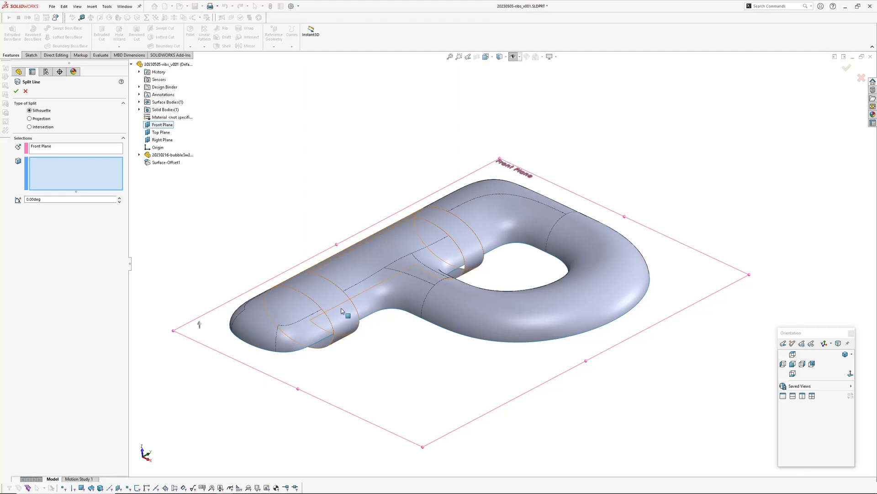
left_click(342, 314)
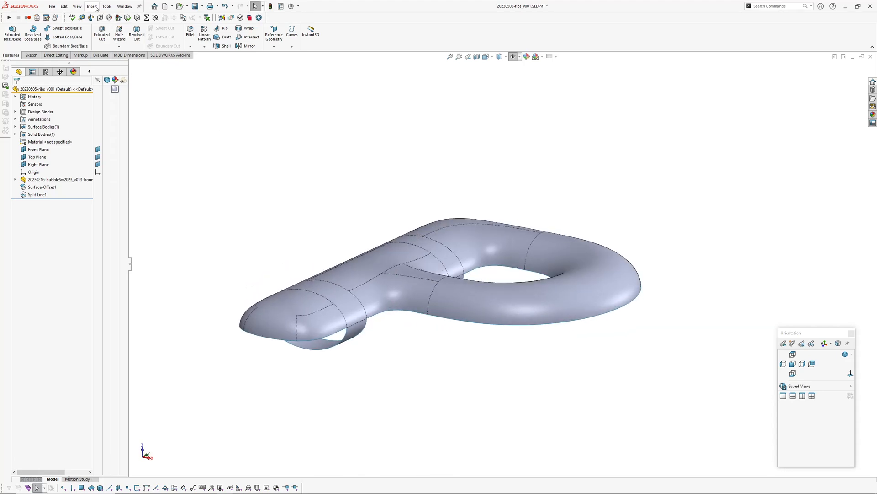
- Delete the offset surface's lower faces below the split, then show the solid bodies list
left_click(89, 6)
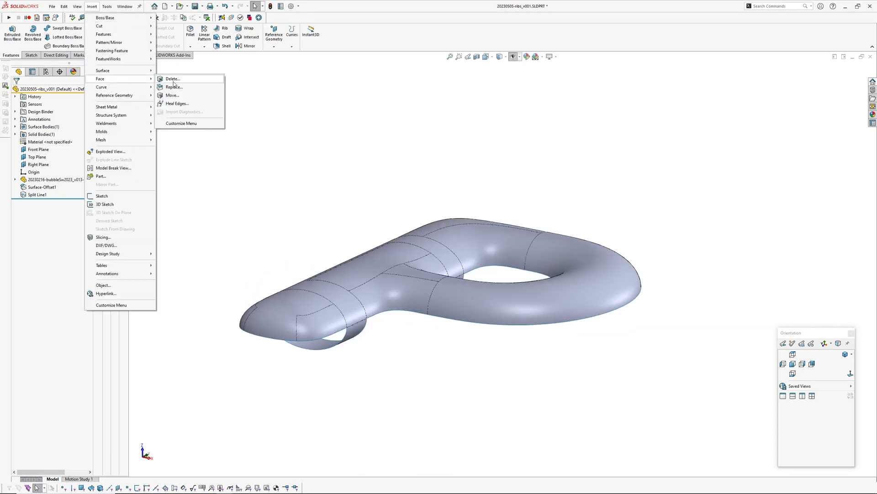
left_click(171, 78)
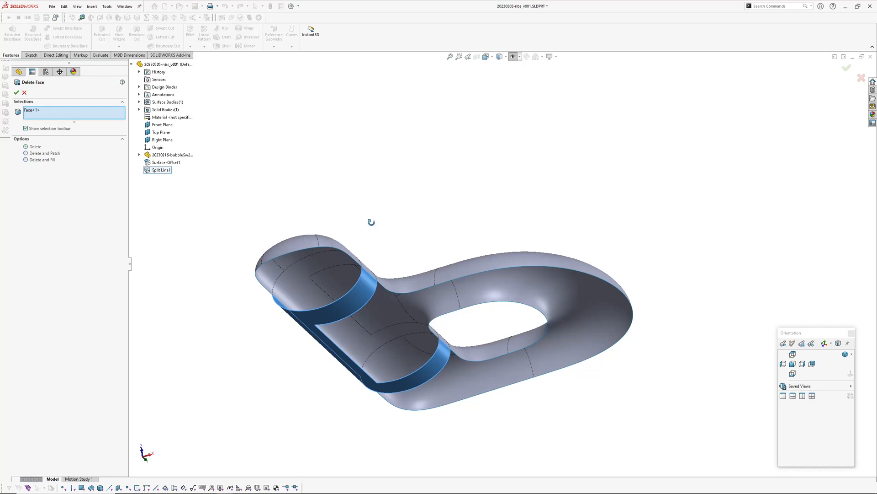
left_click(15, 82)
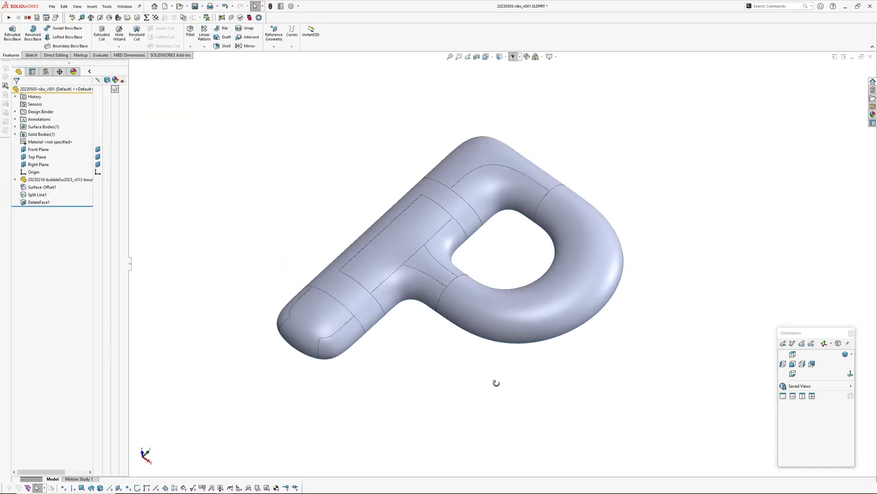
left_click(15, 127)
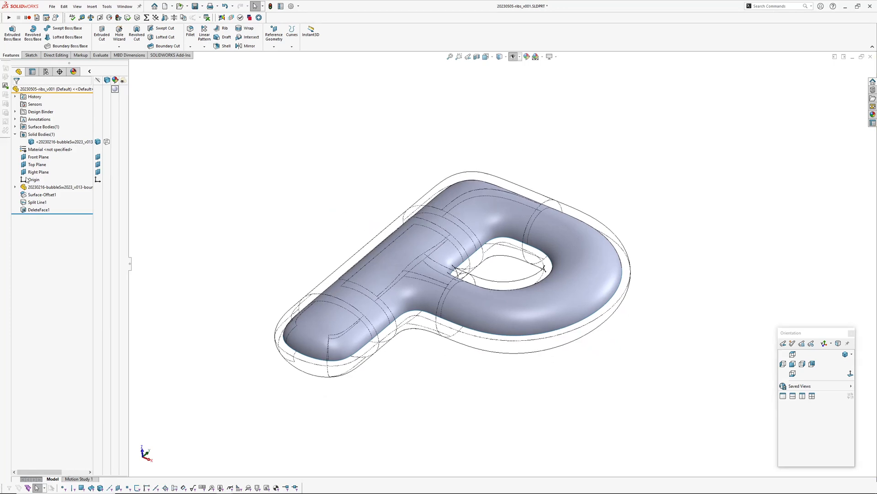
- Create Plane1 offset from the Front Plane and start the P outline sketch on it
left_click(36, 157)
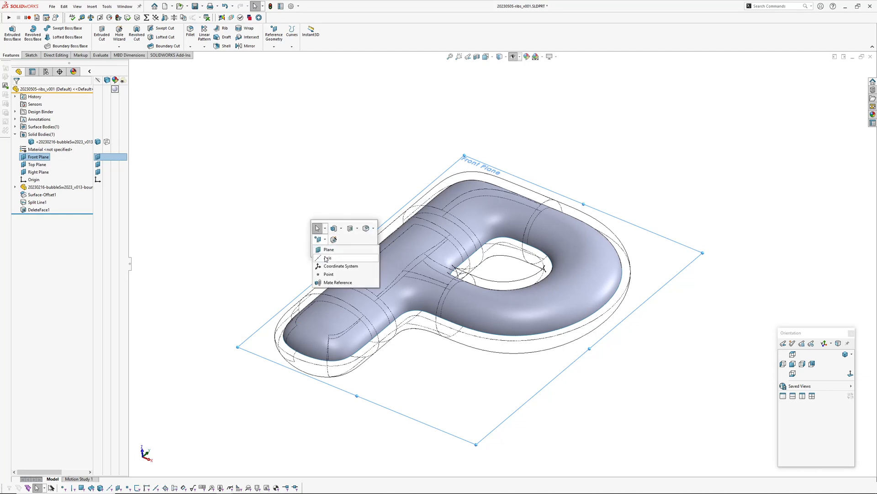
left_click(328, 249)
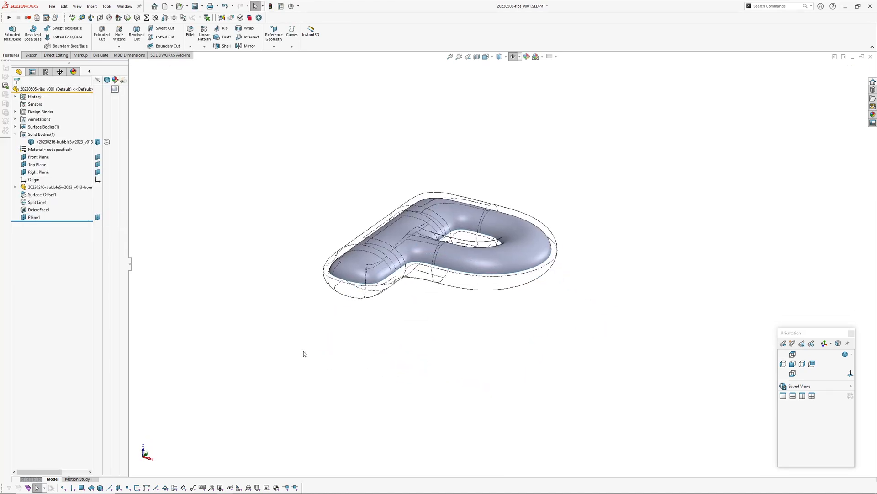
left_click(33, 217)
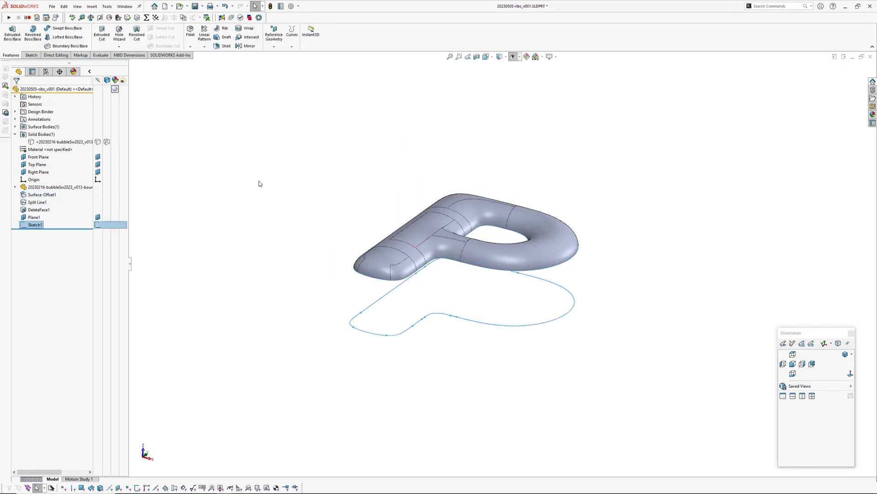
- Make a planar surface from Sketch1 and surface-extrude its edge up to the Front Plane
left_click(77, 6)
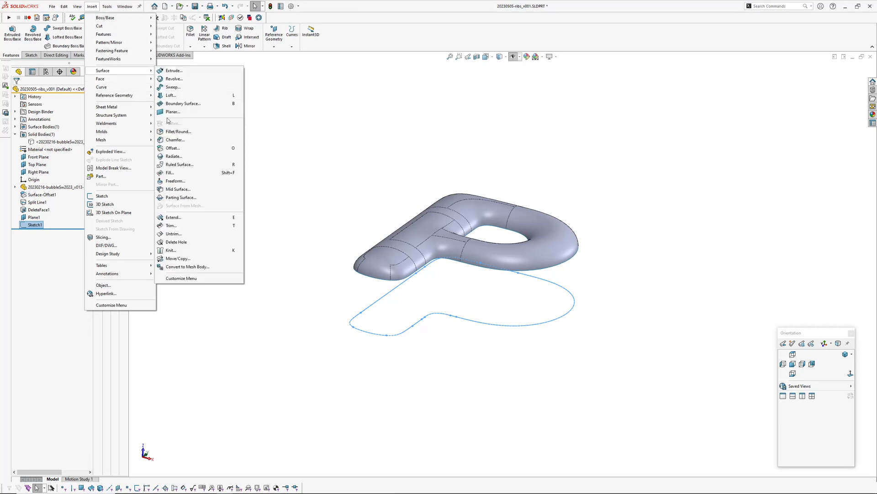
left_click(173, 111)
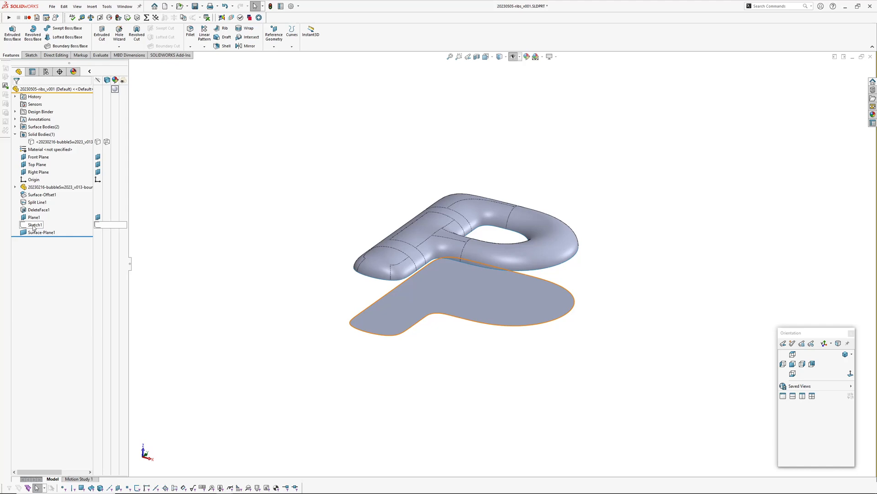
left_click(94, 7)
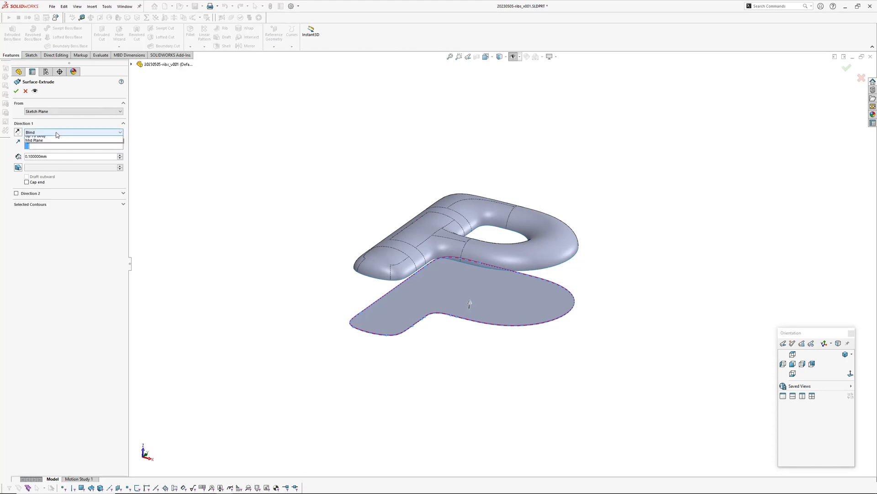
left_click(46, 145)
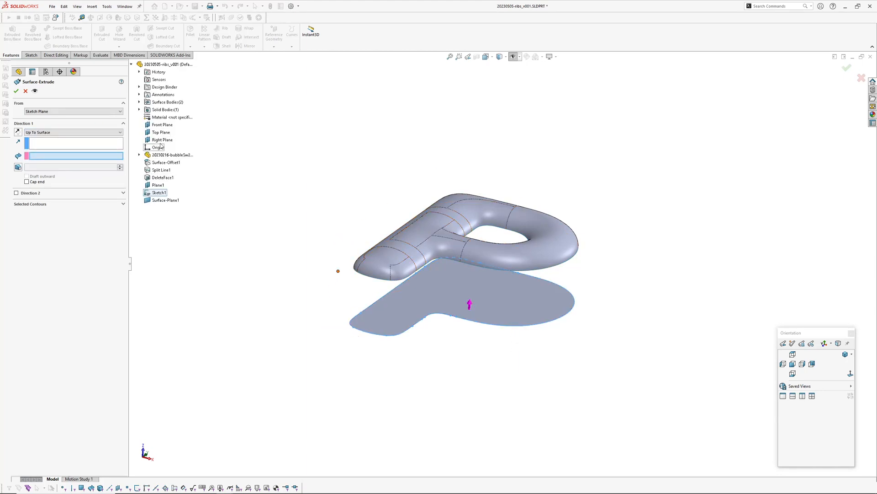
left_click(161, 125)
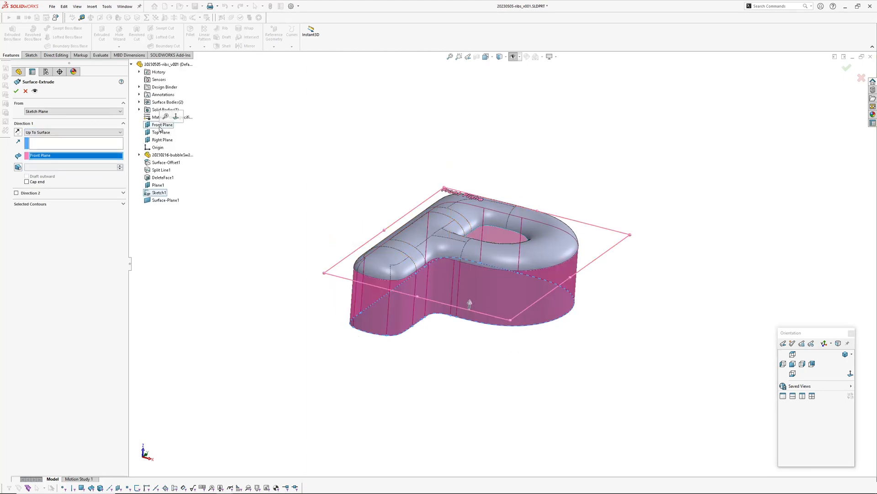
left_click(12, 92)
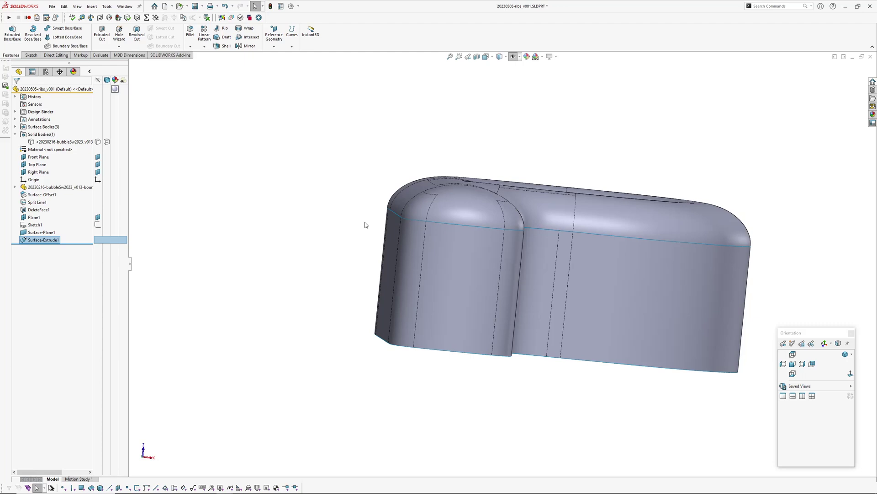
mouse_move(487, 210)
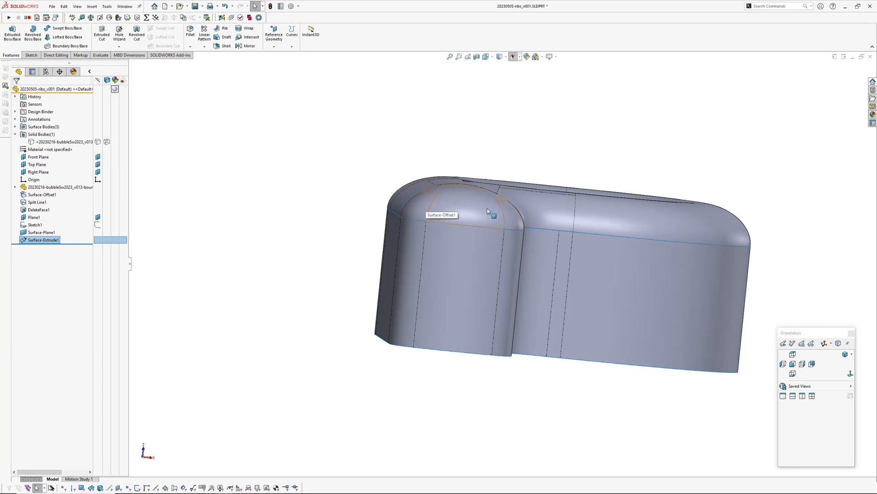
- Orbit to view the whole P and leave the outline sketch
left_click_drag(487, 224, 476, 285)
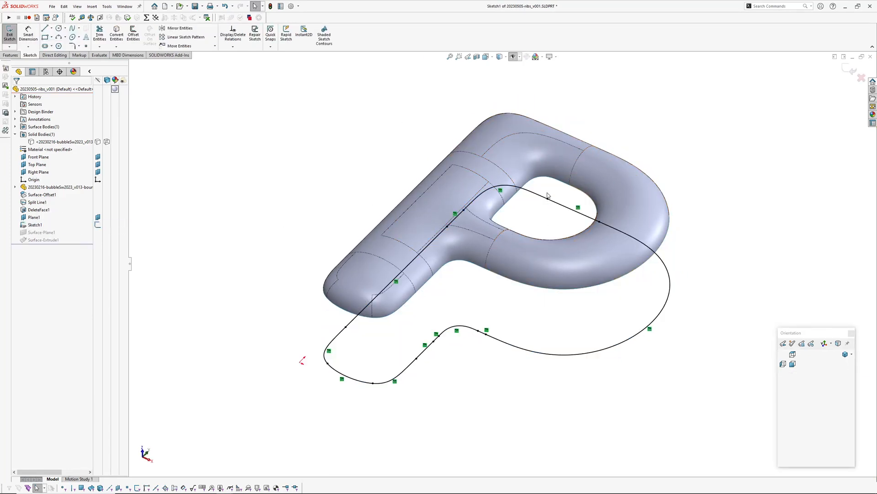
right_click(548, 195)
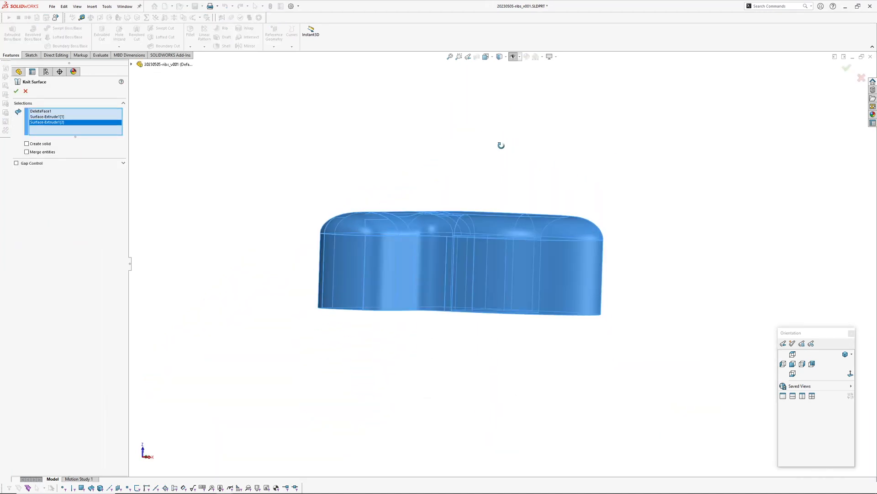
- Knit the three surfaces, then thicken Surface-Knit1 into a solid from its enclosed volume
left_click(18, 91)
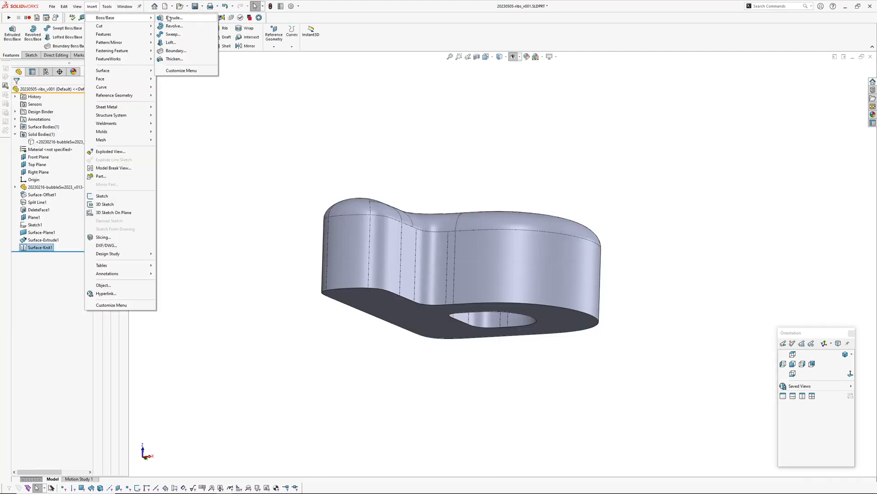
left_click(175, 59)
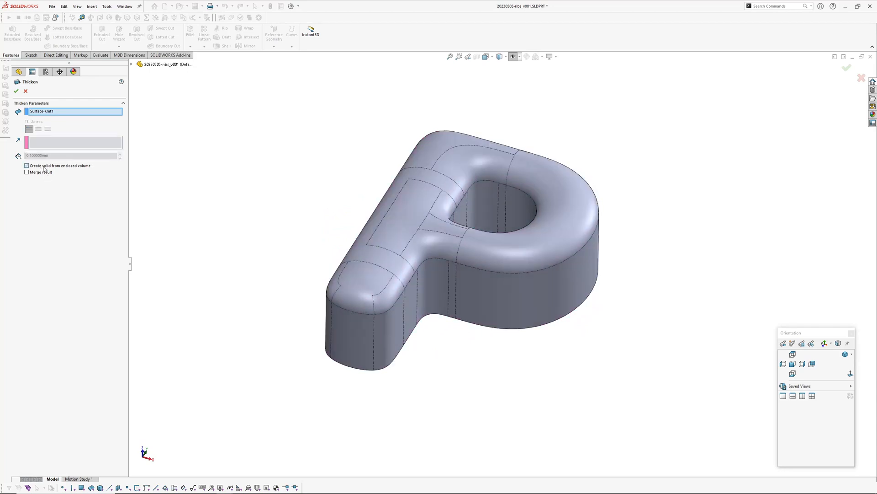
left_click(26, 166)
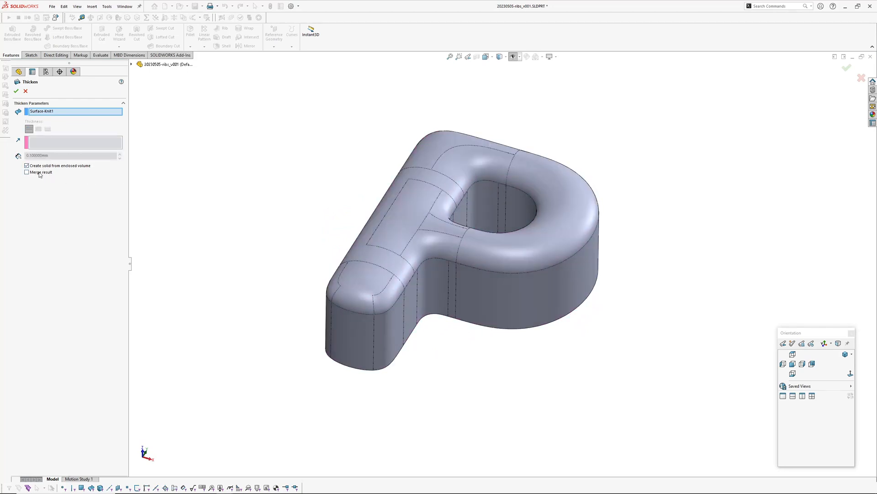
left_click(15, 92)
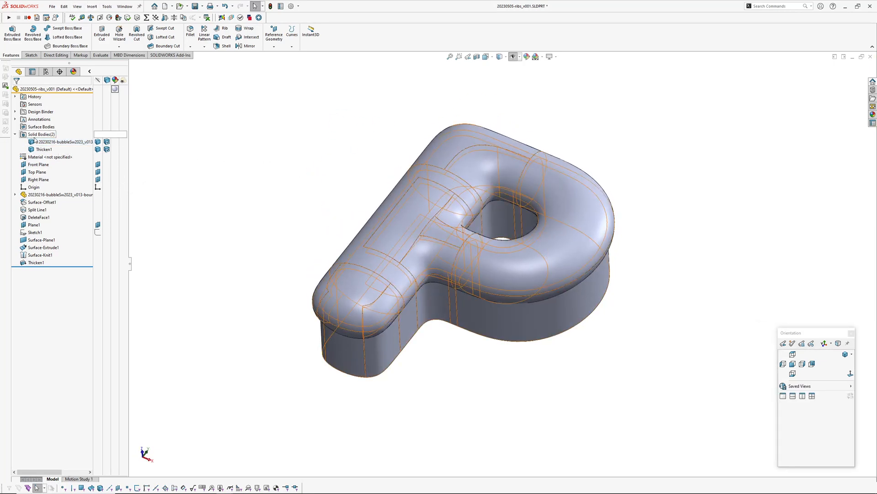
- Combine the bodies by subtracting Thicken1 from the original letter body
right_click(52, 141)
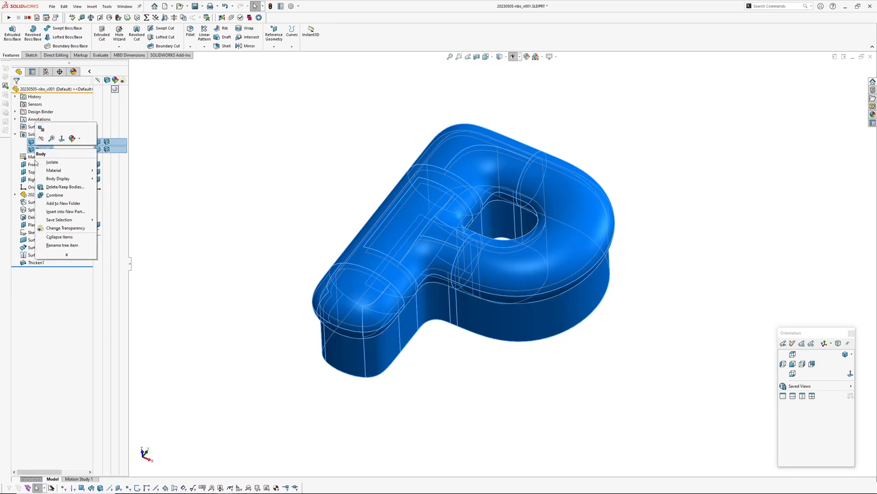
left_click(93, 7)
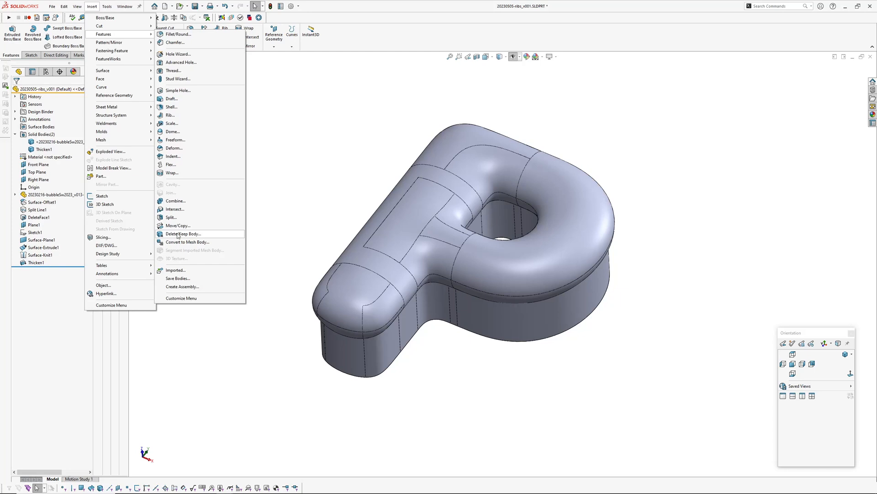
left_click(176, 201)
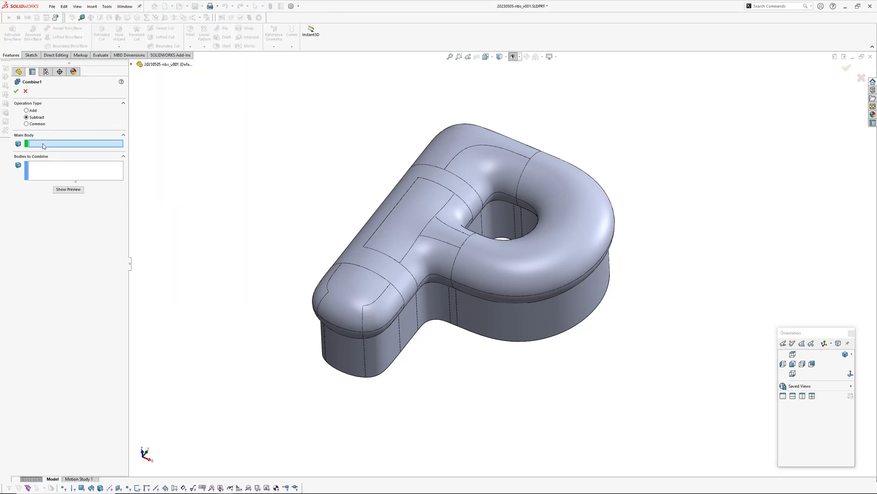
left_click(452, 224)
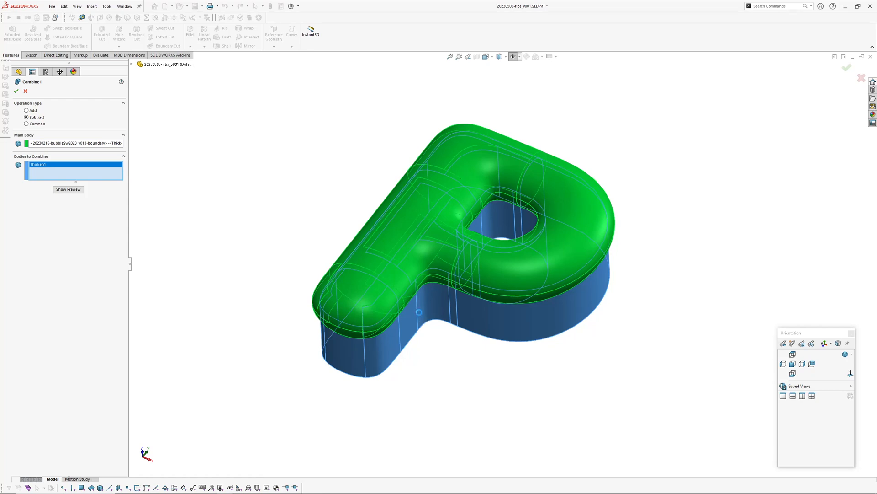
left_click(15, 83)
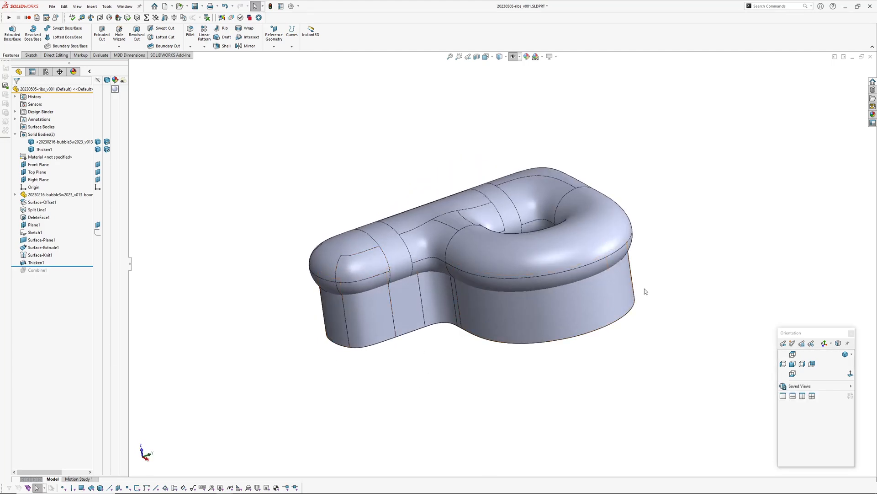
mouse_move(606, 311)
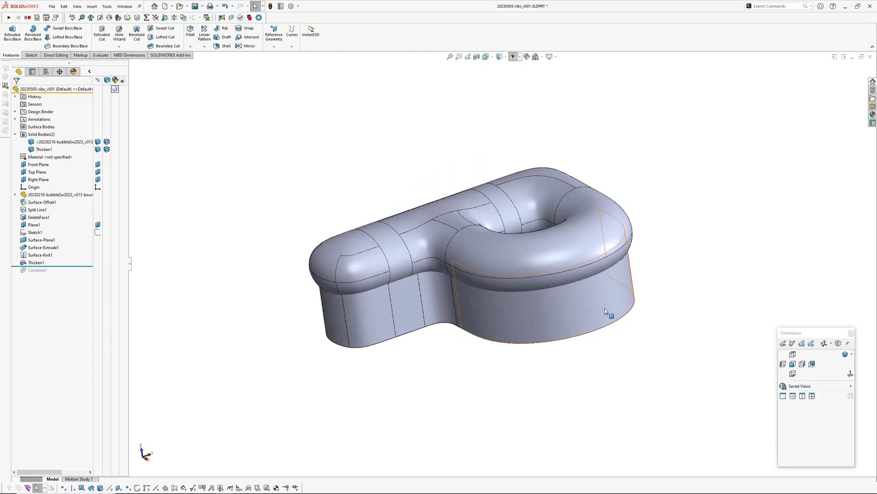
left_click_drag(607, 311, 564, 290)
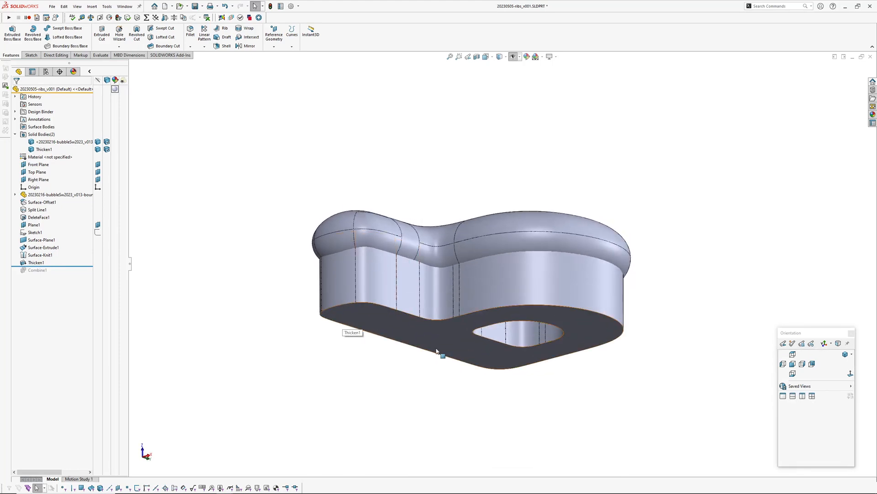
mouse_move(356, 346)
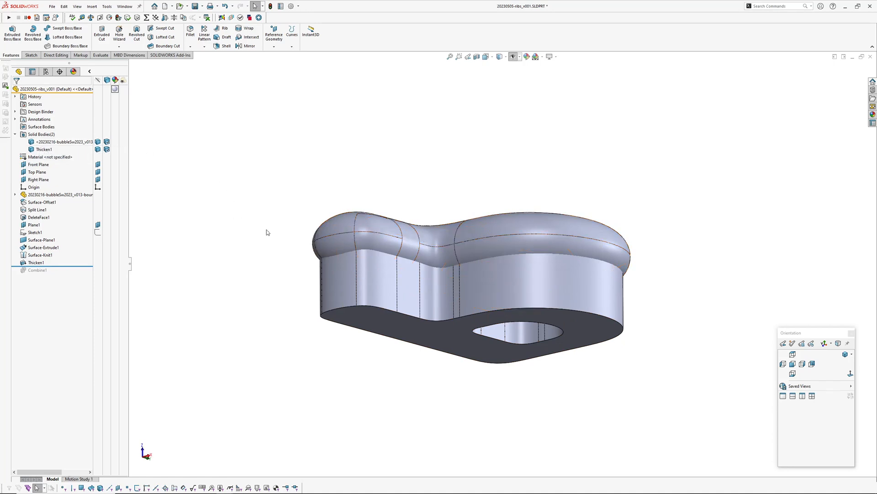
mouse_move(241, 218)
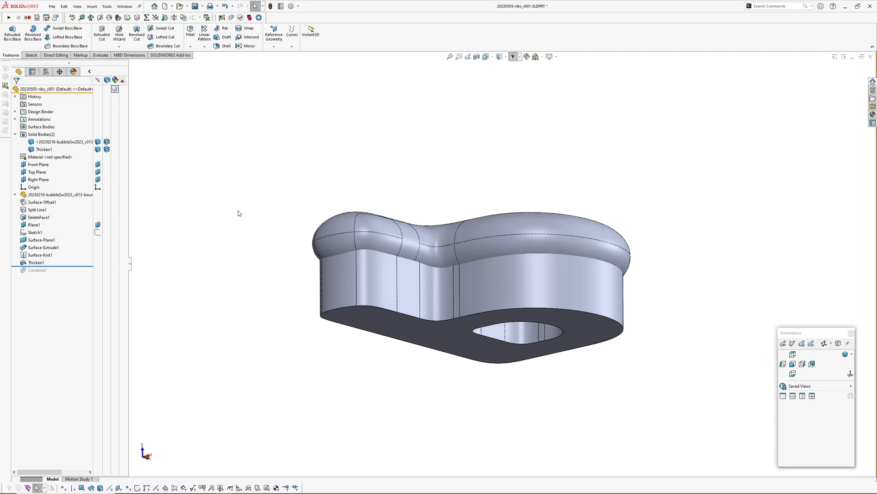
mouse_move(232, 194)
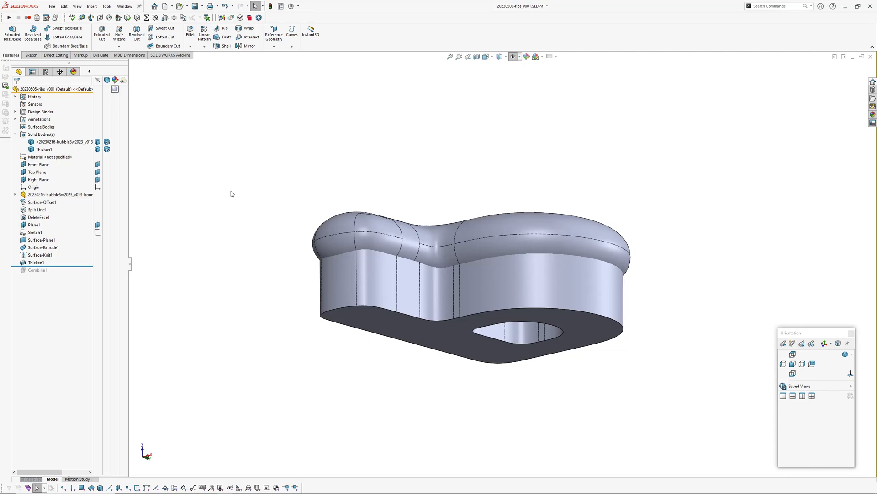
mouse_move(297, 165)
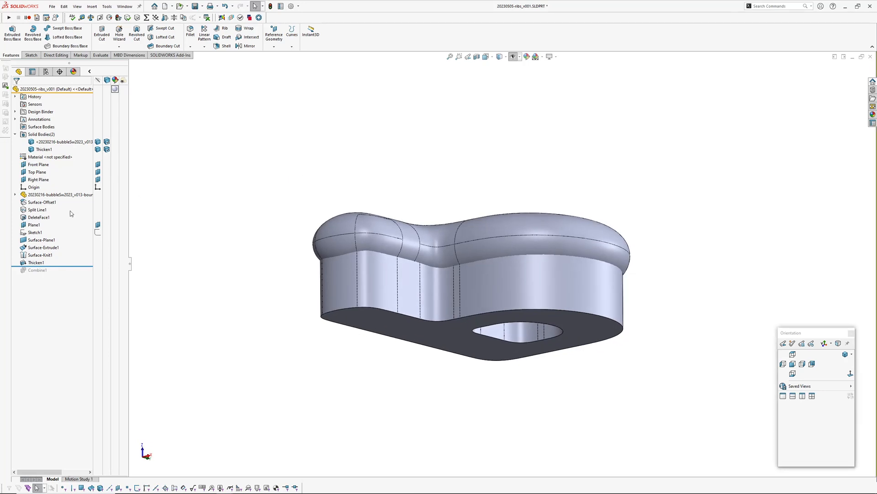
mouse_move(201, 208)
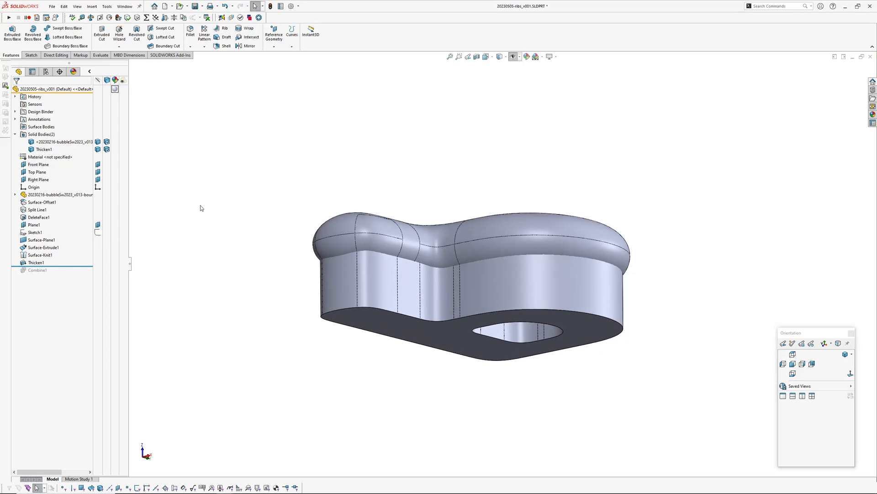
- Add a reference plane offset 2 mm from Plane1
left_click(33, 224)
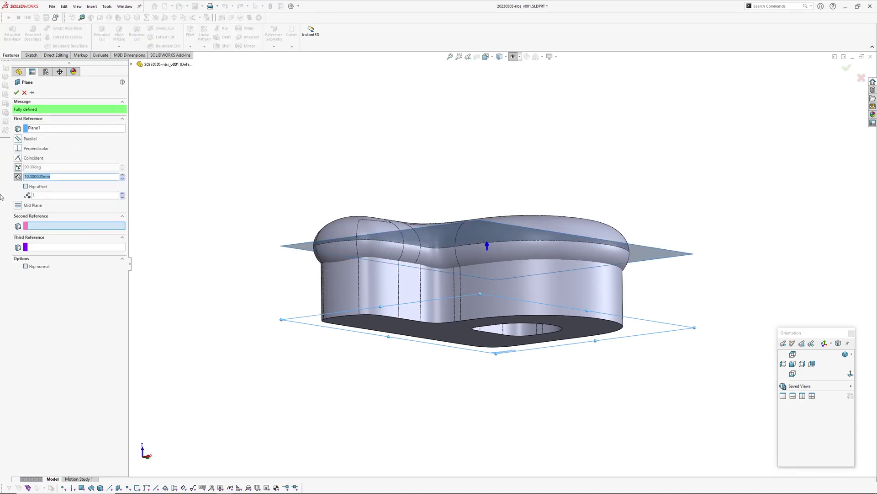
type("2.000000mm")
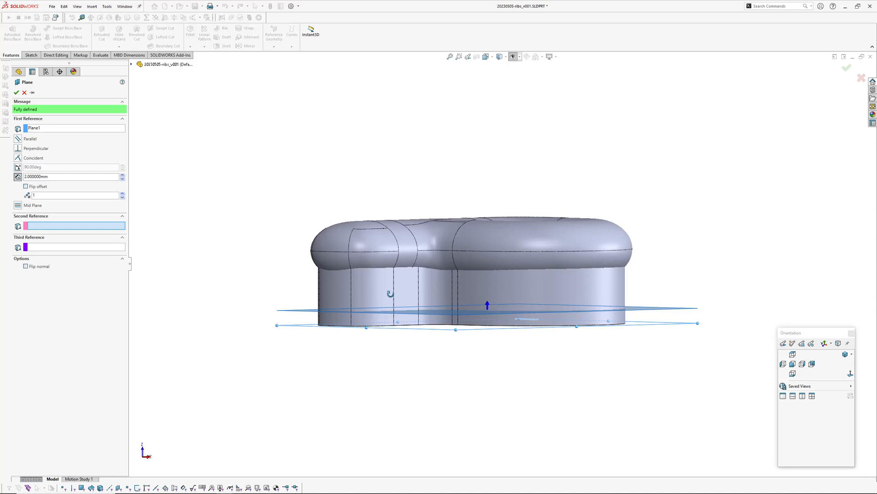
left_click(15, 92)
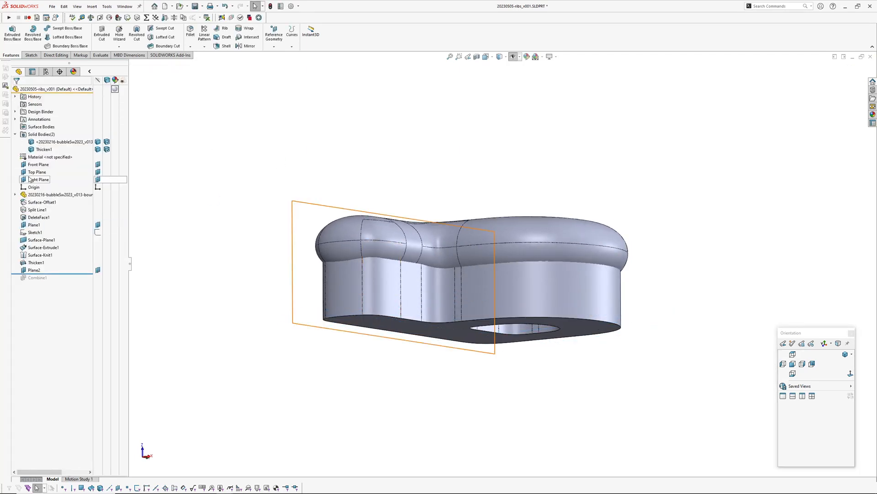
- Add a second reference plane offset 5 mm from the Front Plane
left_click(38, 164)
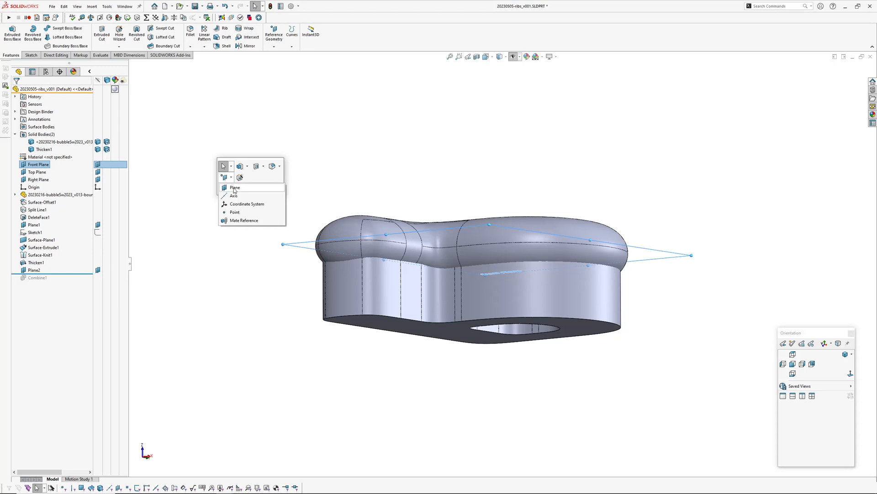
left_click(234, 188)
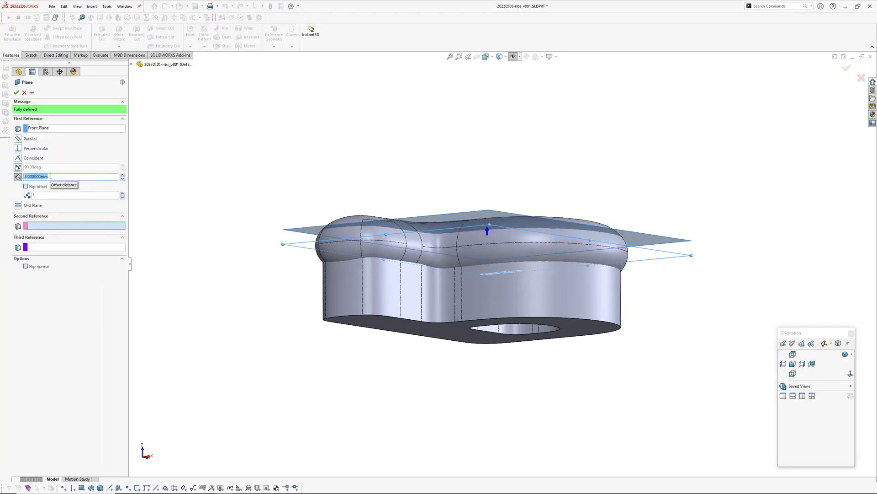
type("5.000000mm")
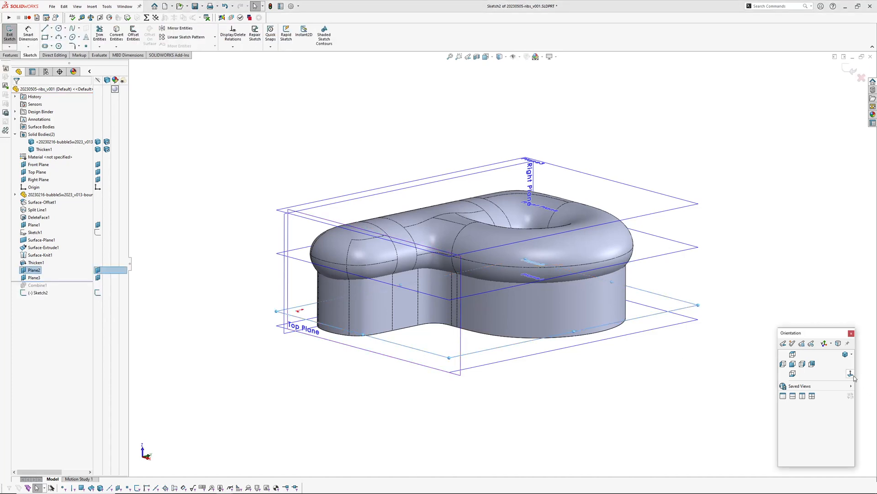
- In Normal To view, draw a horizontal line across the P's top and exit the sketch
left_click(783, 364)
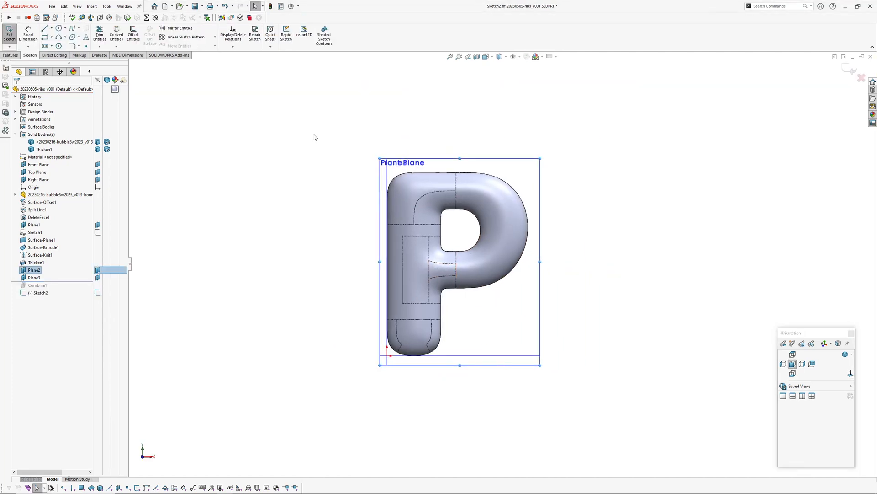
left_click(43, 31)
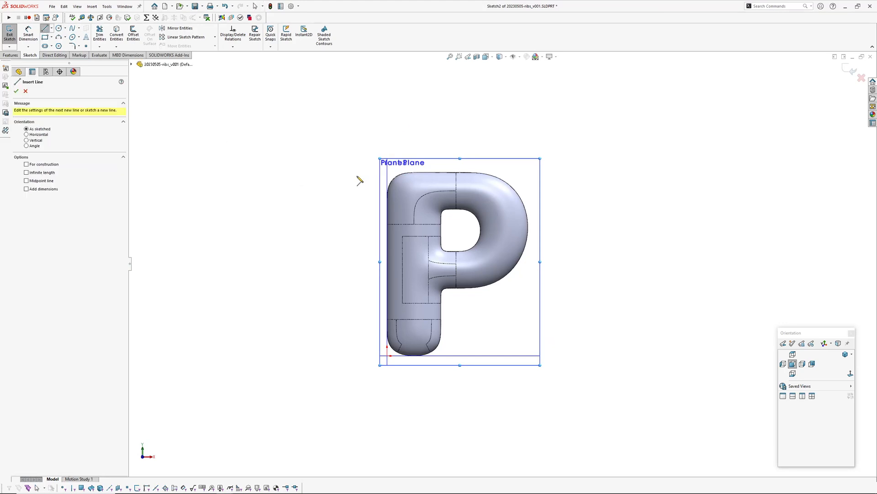
right_click(602, 181)
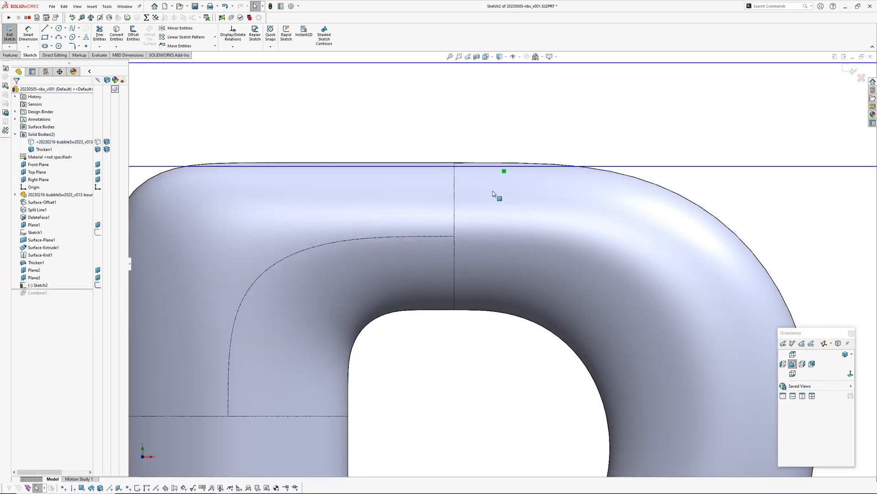
left_click(495, 166)
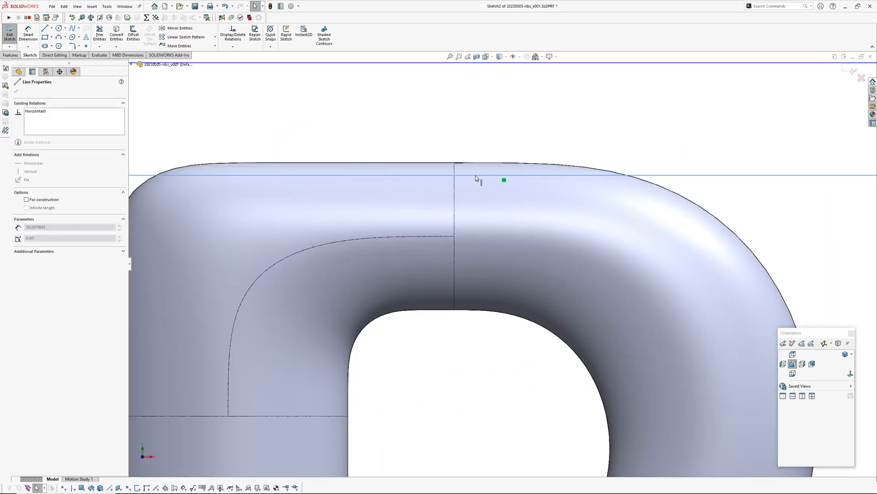
left_click(7, 31)
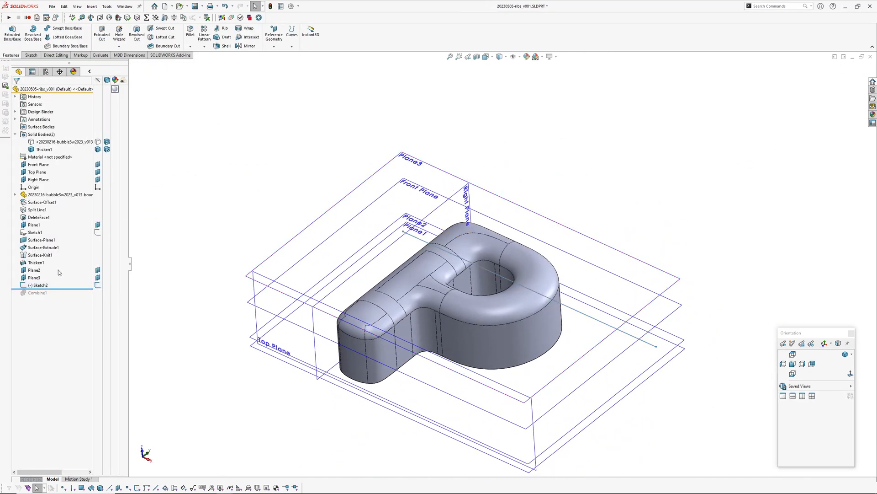
- Cut a 0.5 mm mid-plane thin slot from the line sketch into Thicken1, keeping all bodies
left_click(94, 7)
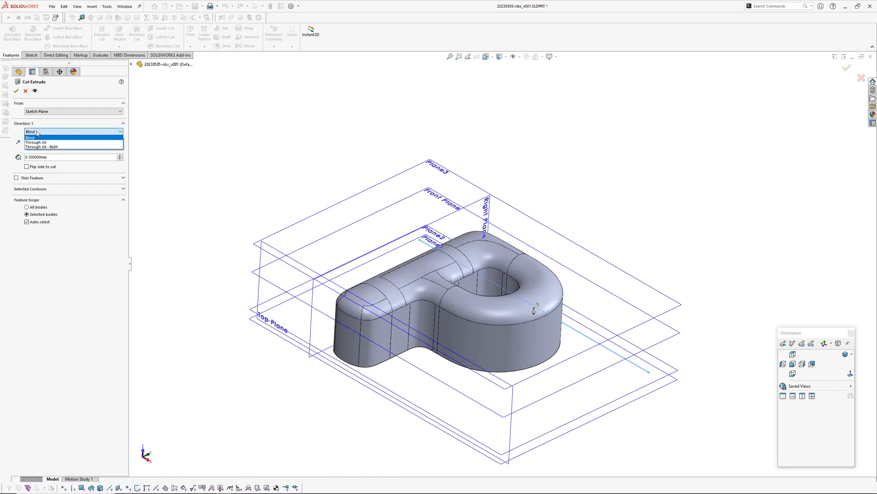
left_click(27, 136)
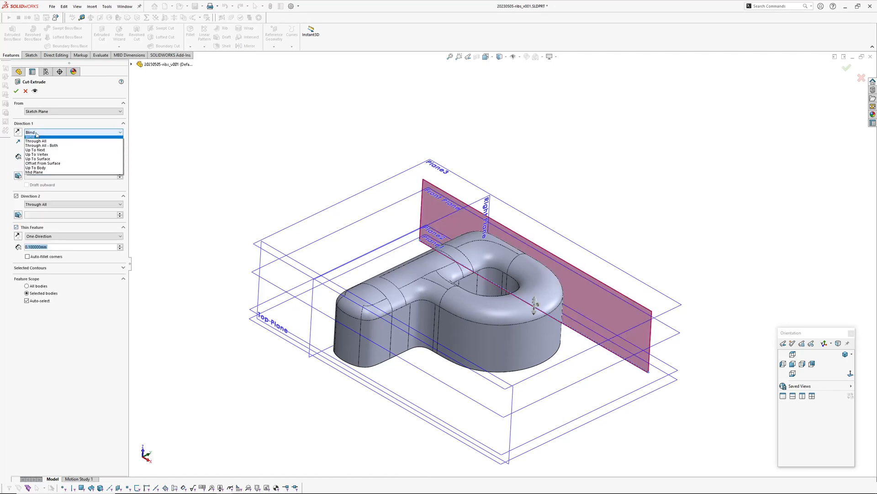
left_click(33, 157)
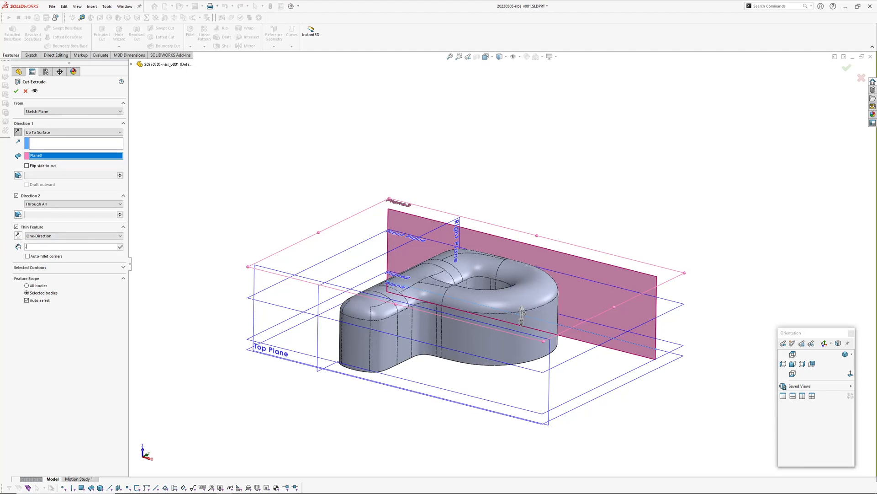
left_click(73, 235)
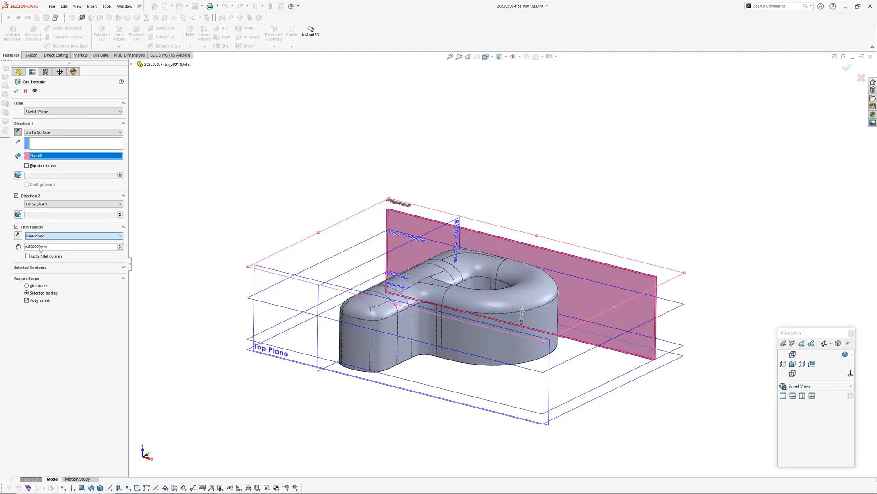
left_click(397, 365)
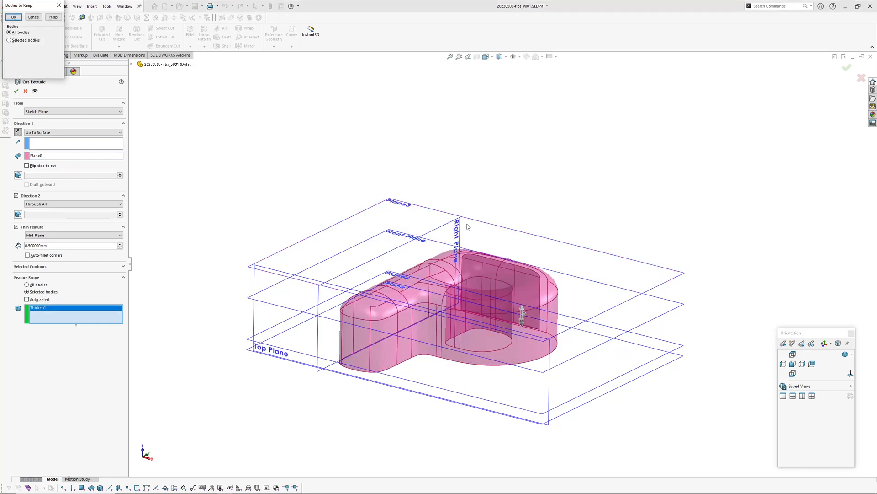
mouse_move(552, 332)
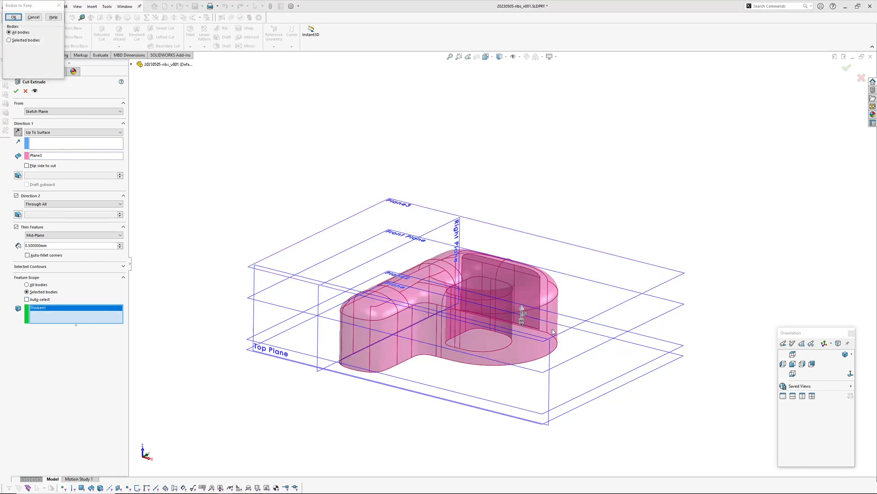
left_click(11, 17)
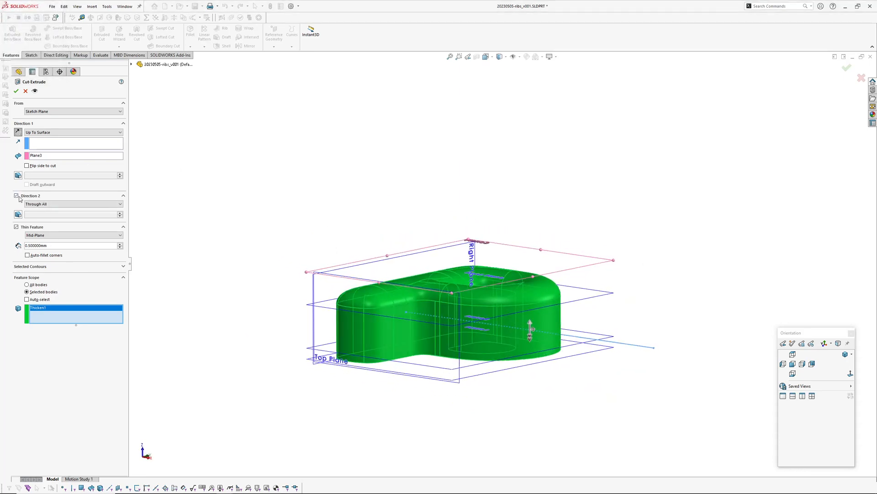
left_click(16, 196)
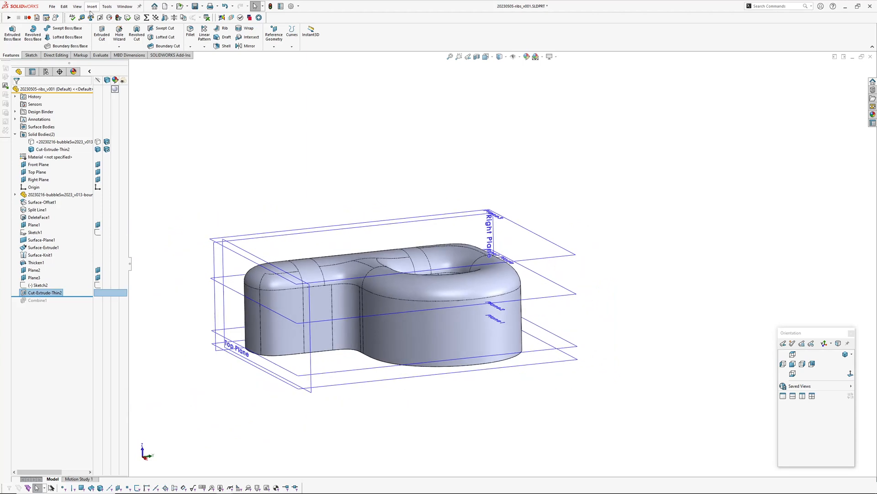
- Linear-pattern Cut-Extrude-Thin2 20 times at 2 mm along Top Plane on the letter body
left_click(92, 6)
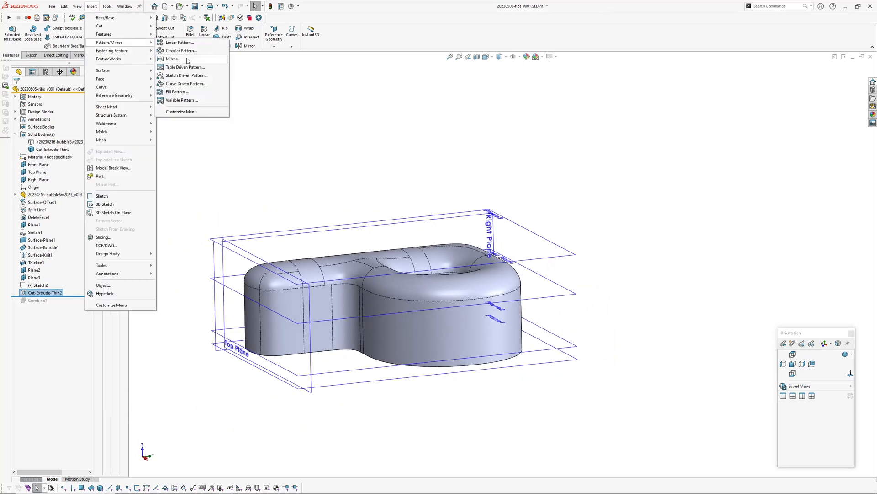
left_click(180, 42)
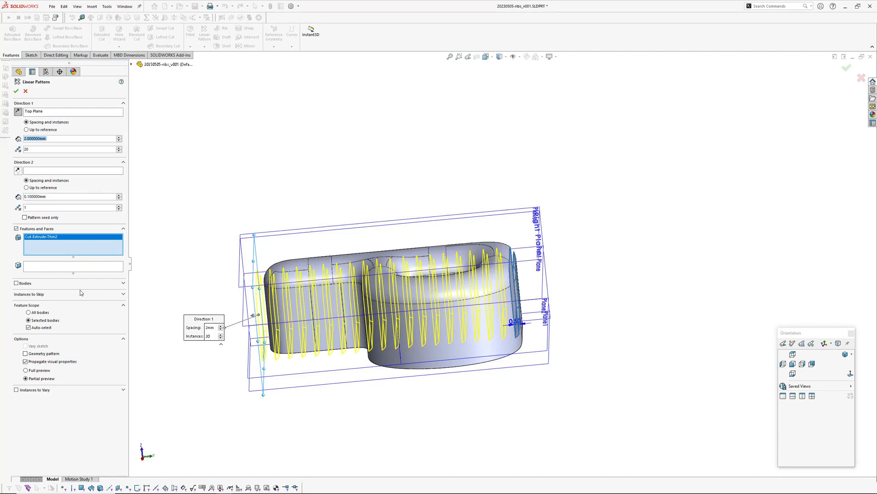
left_click(28, 327)
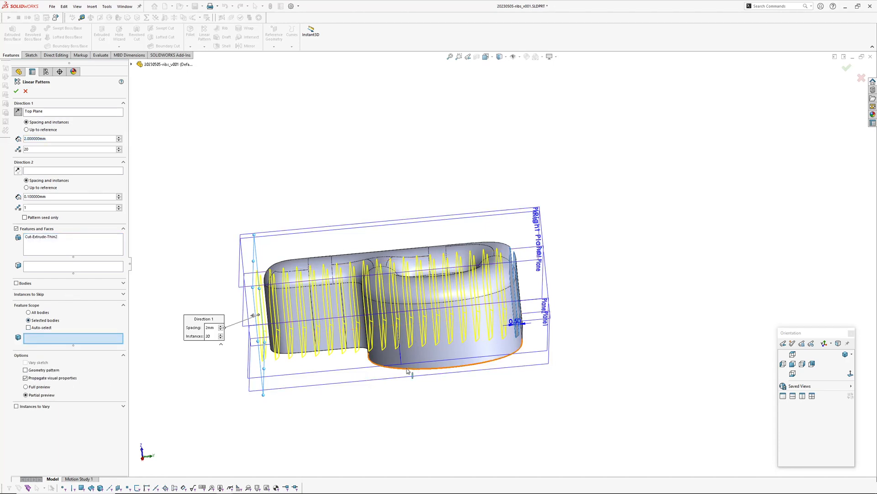
left_click(15, 90)
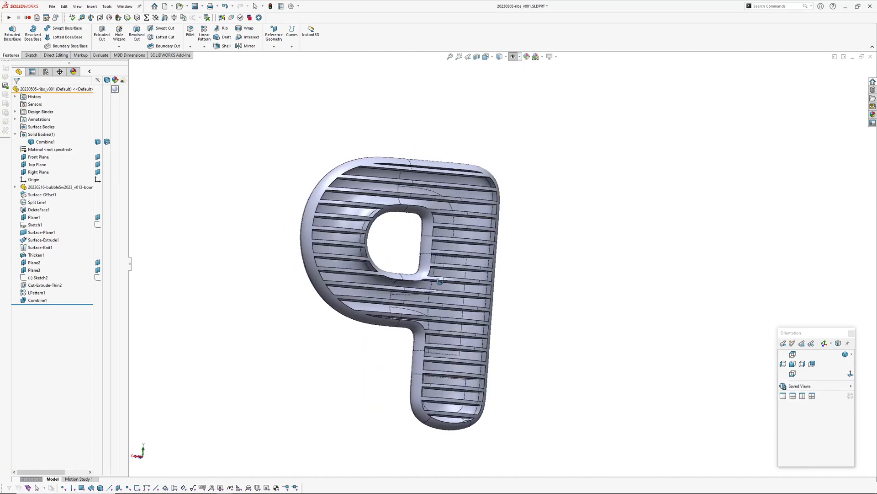
- Roll back above Combine1 and select Plane2 for a new sketch
left_click_drag(439, 279, 473, 333)
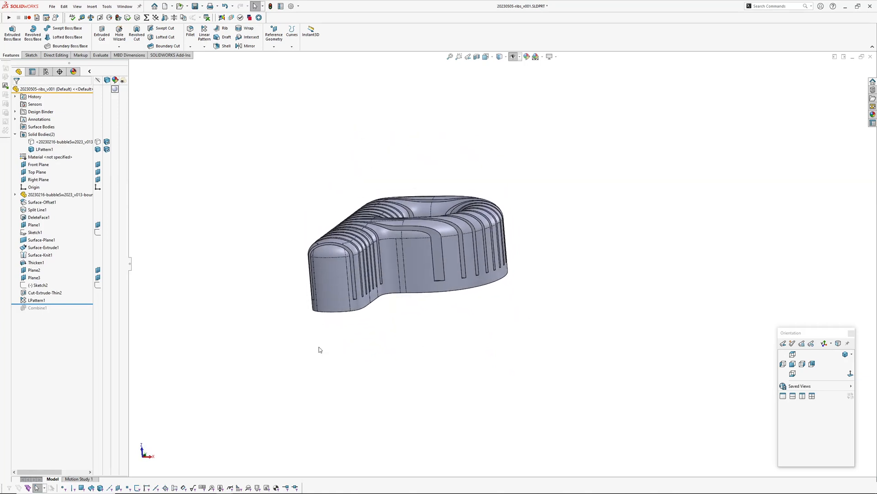
left_click(34, 270)
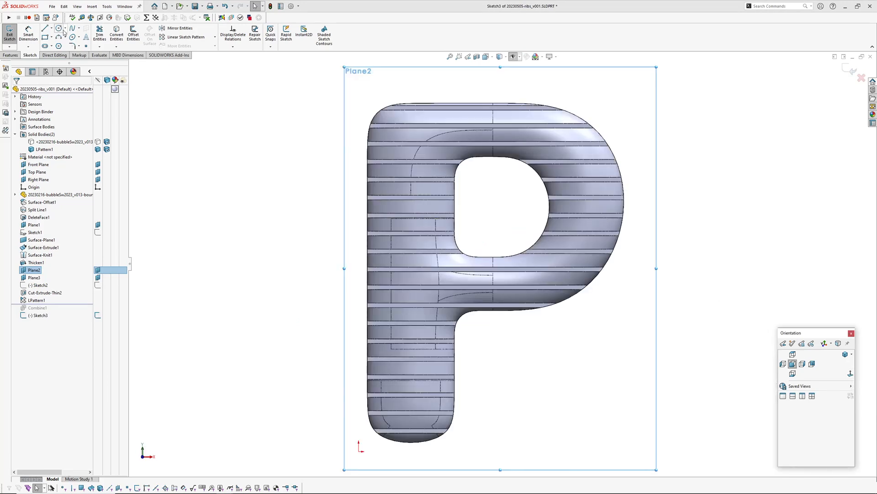
- Sketch diagonal rib lines on Plane2 and thin-cut them 0.5 mm mid-plane up to Plane3
left_click(44, 29)
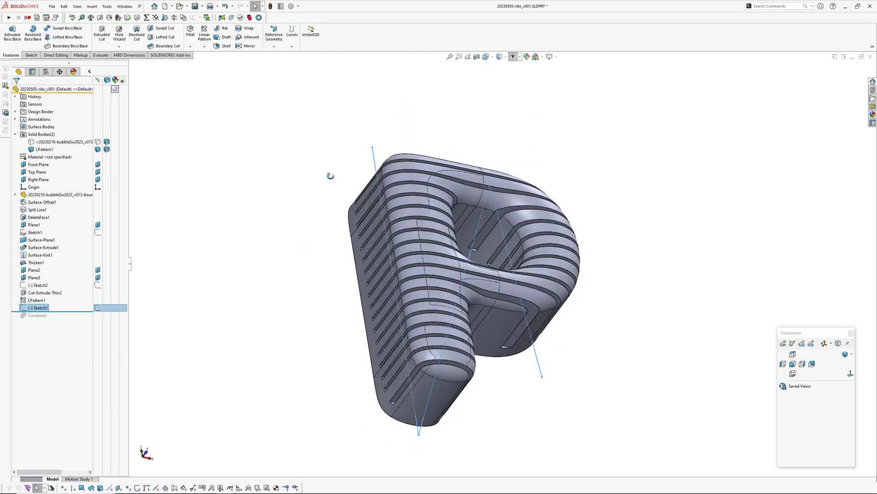
left_click(95, 6)
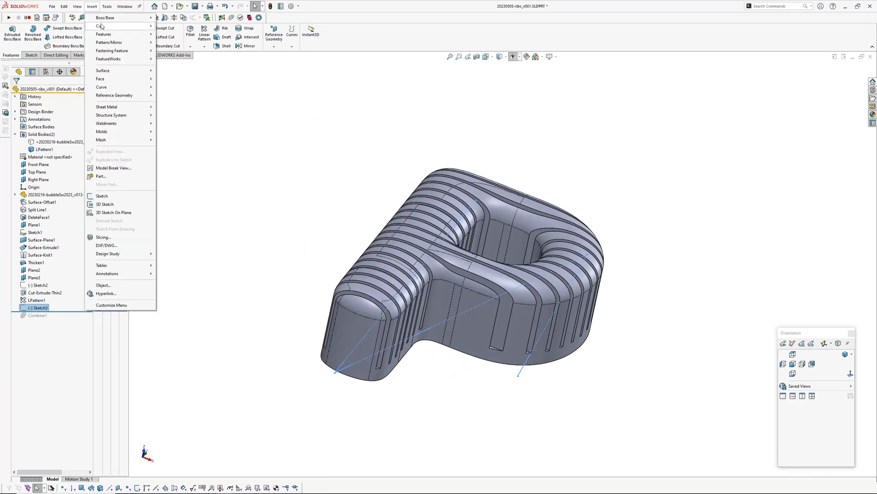
left_click(97, 25)
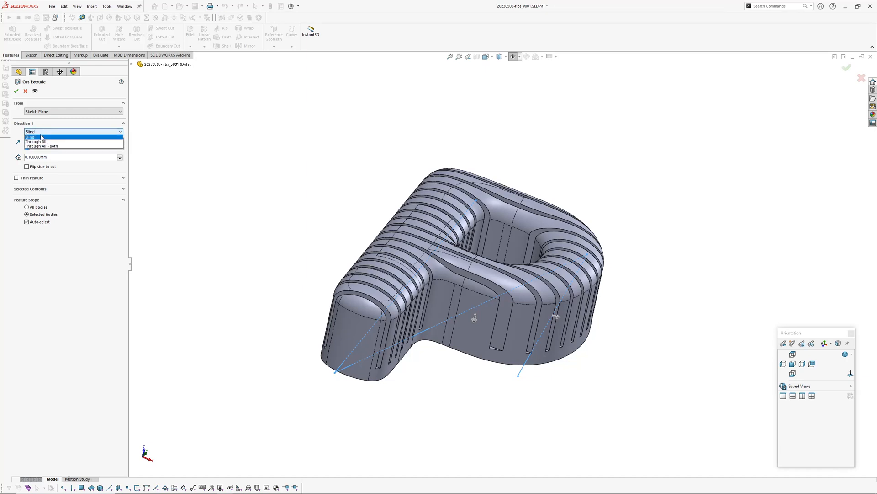
left_click(41, 137)
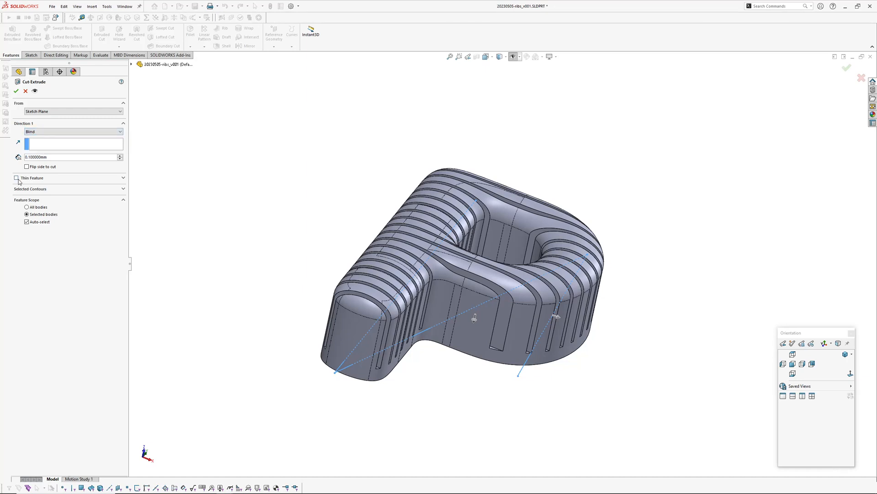
left_click(17, 178)
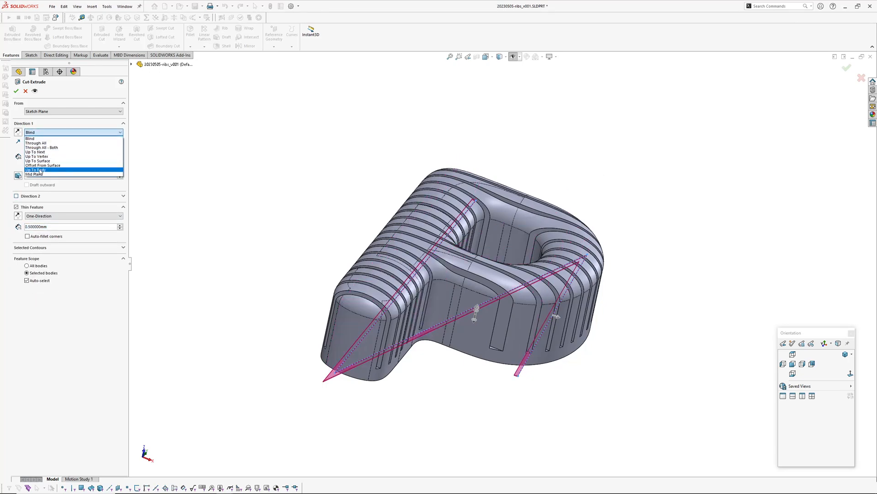
left_click(38, 160)
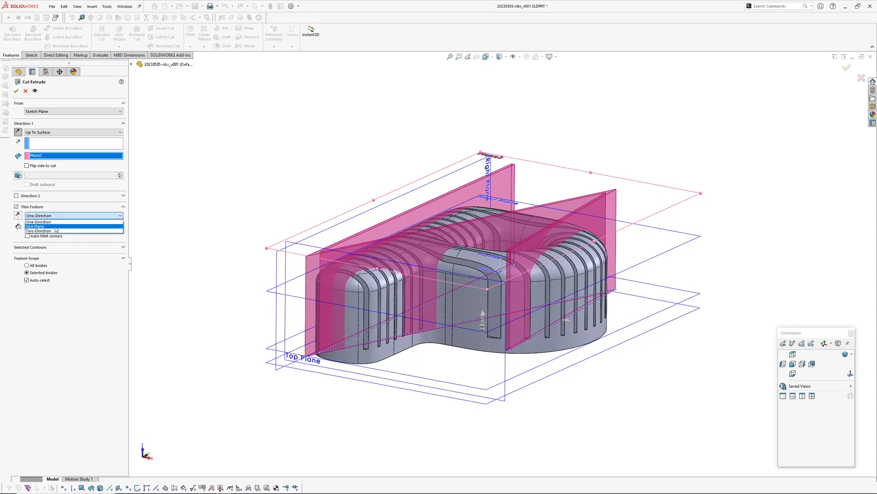
left_click(38, 226)
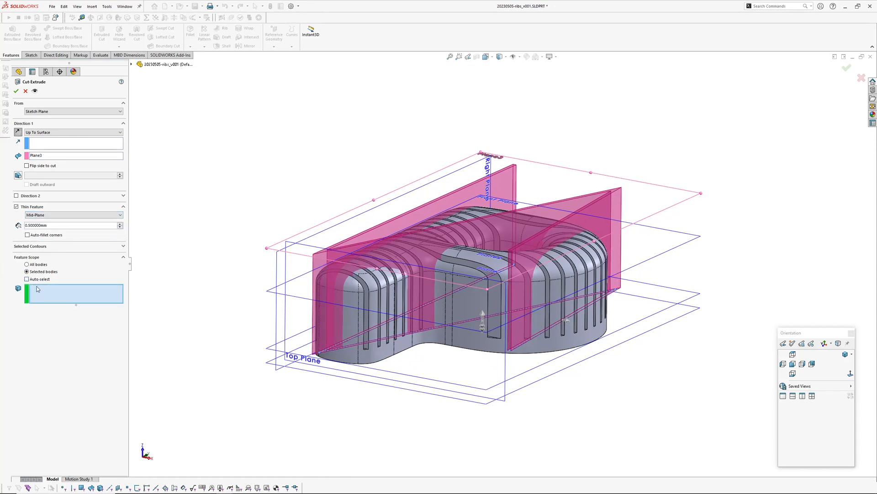
left_click(17, 84)
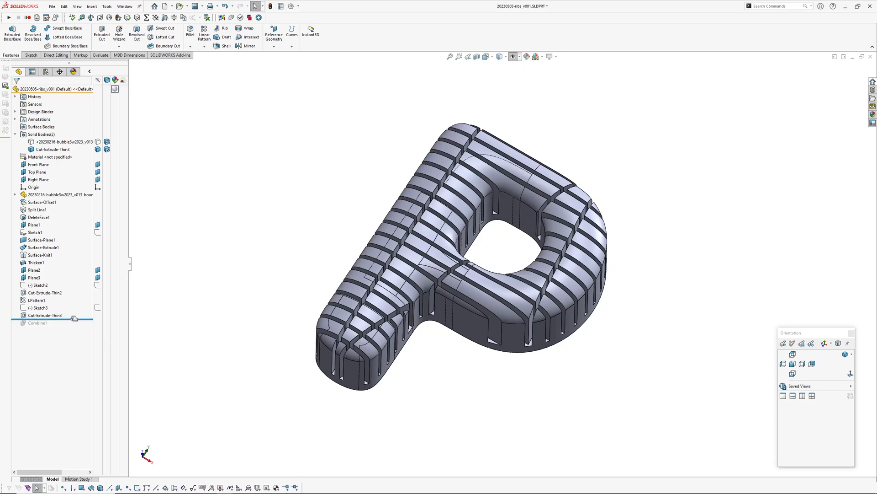
- Add one more diagonal line to Sketch3, then exit and rebuild anyway
left_click(37, 322)
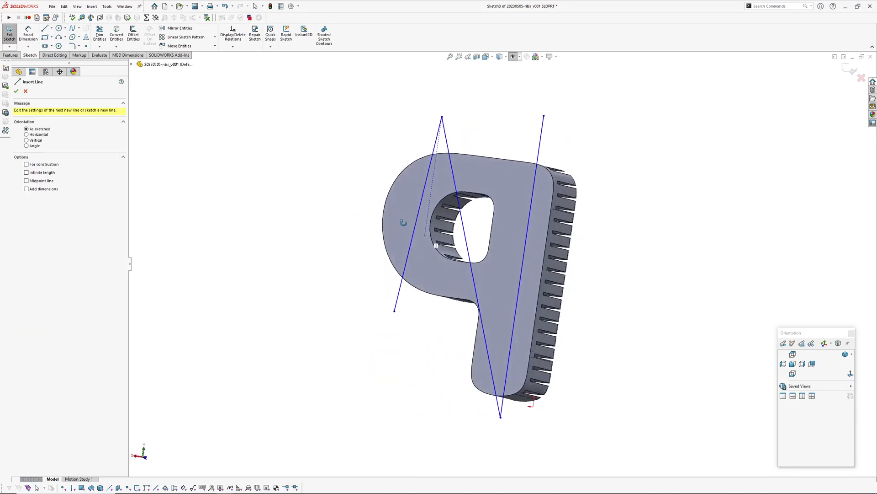
left_click_drag(358, 197, 607, 279)
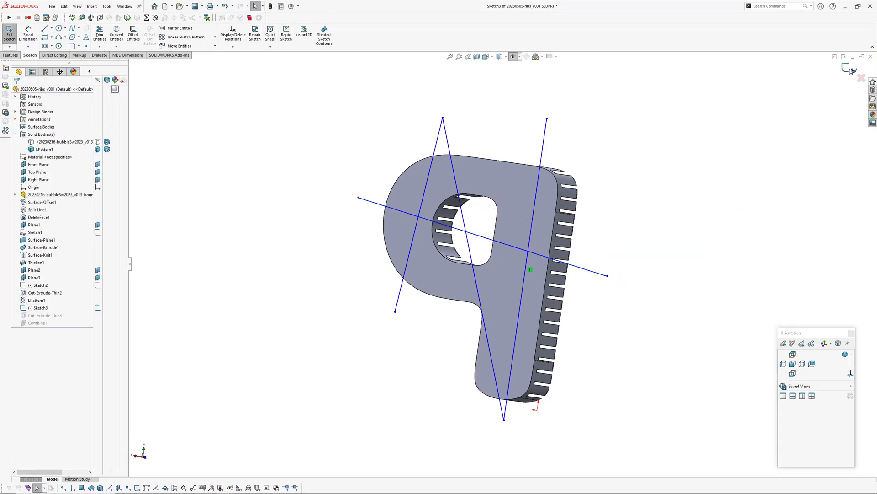
left_click(8, 31)
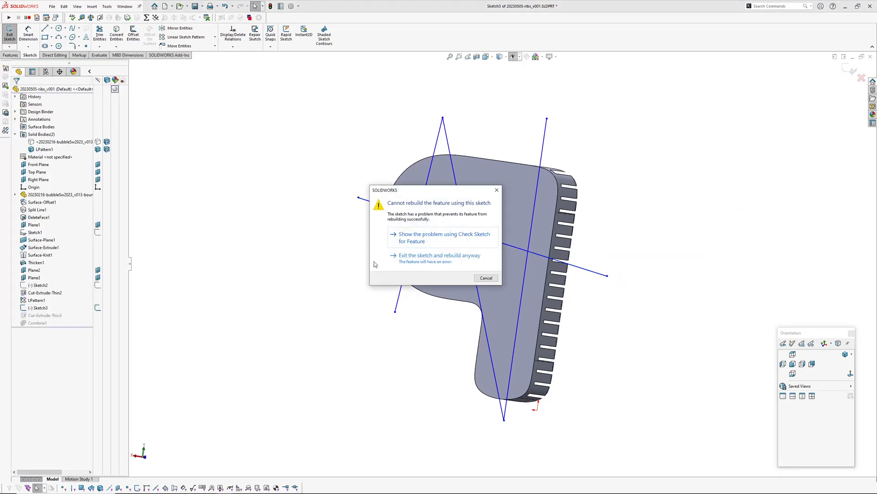
left_click(439, 255)
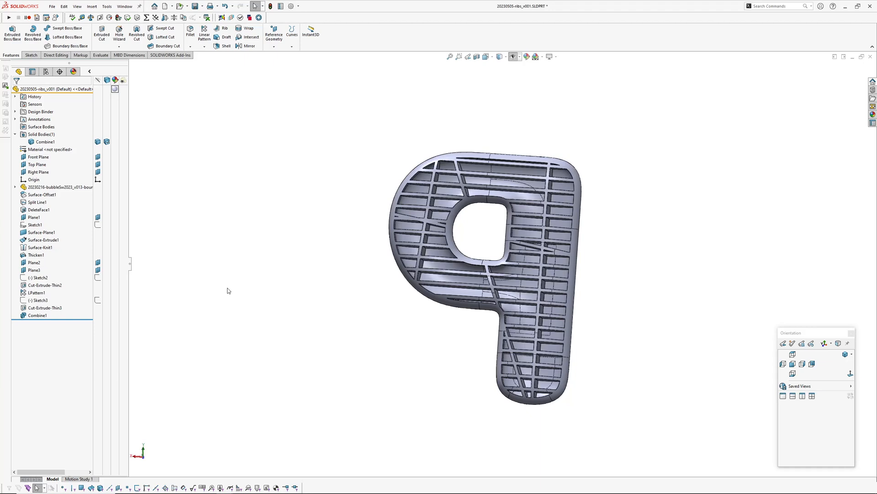
- Add further diagonal rib lines to Sketch3, then exit and rebuild anyway
left_click(37, 300)
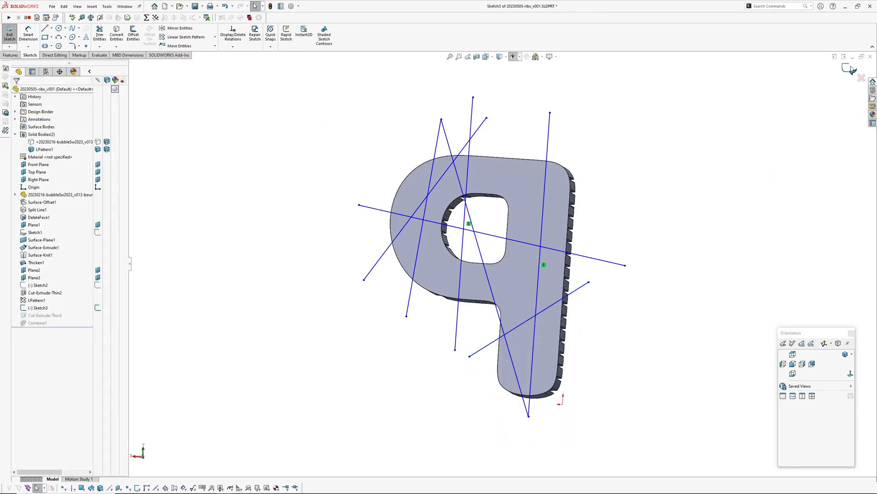
left_click(8, 25)
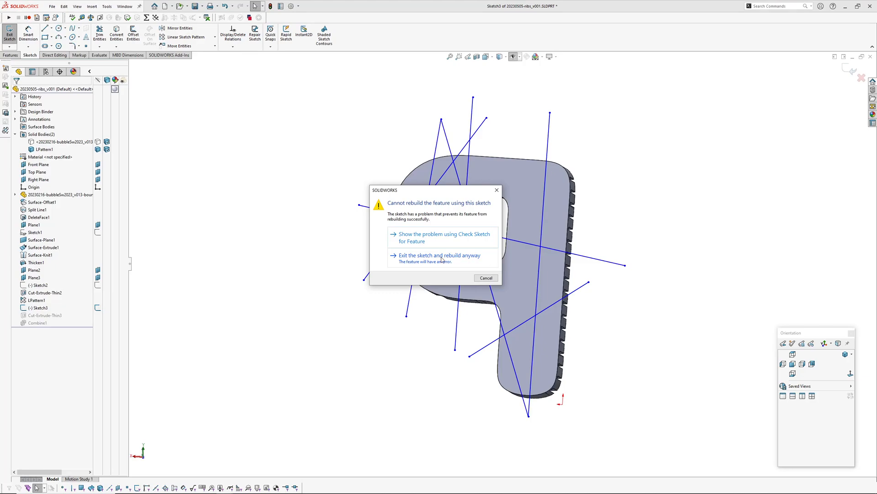
left_click(438, 255)
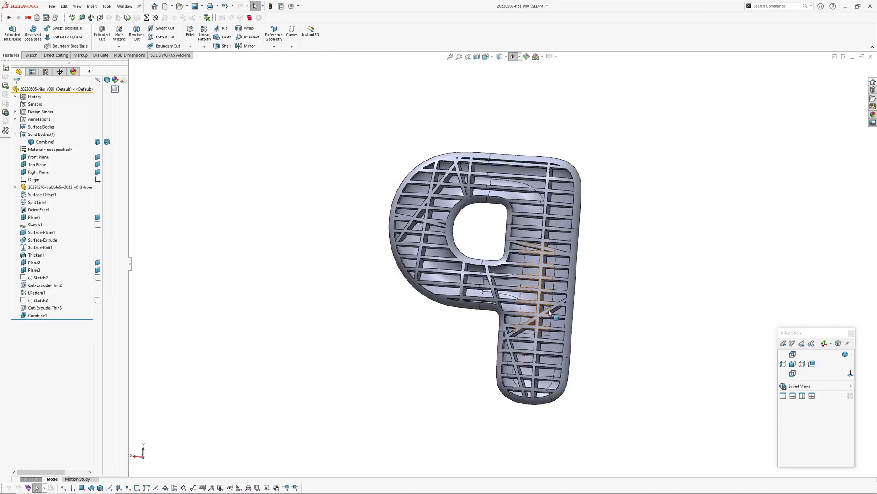